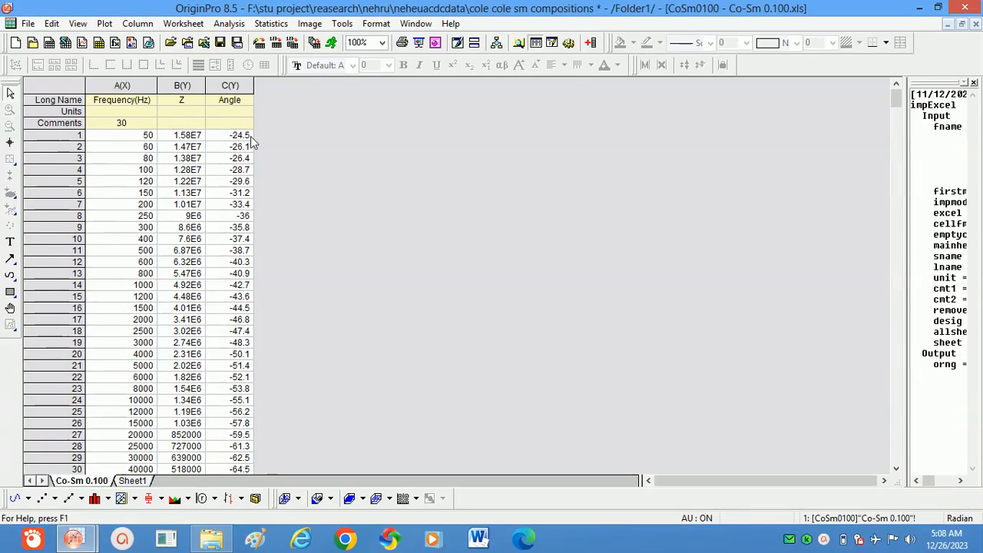
mouse_move(156, 144)
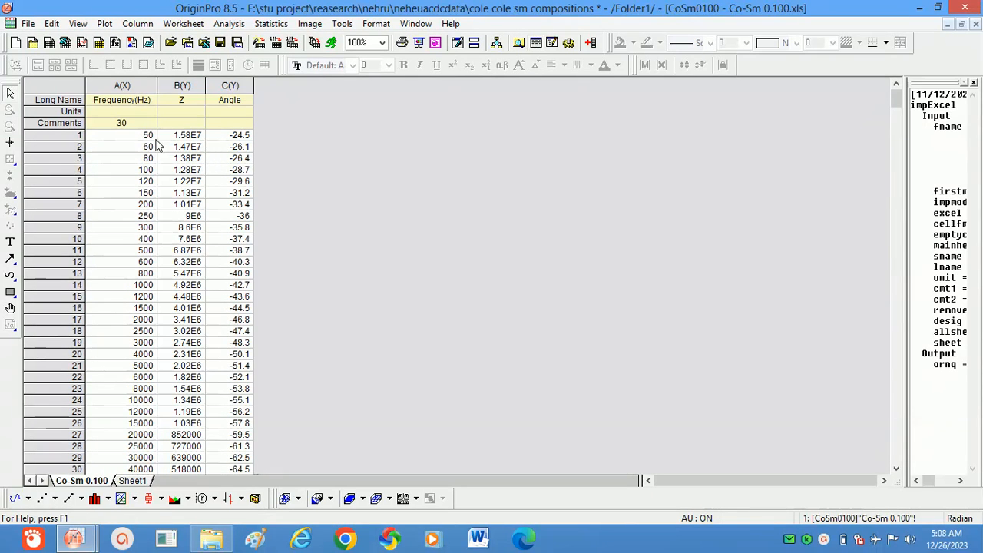
mouse_move(237, 111)
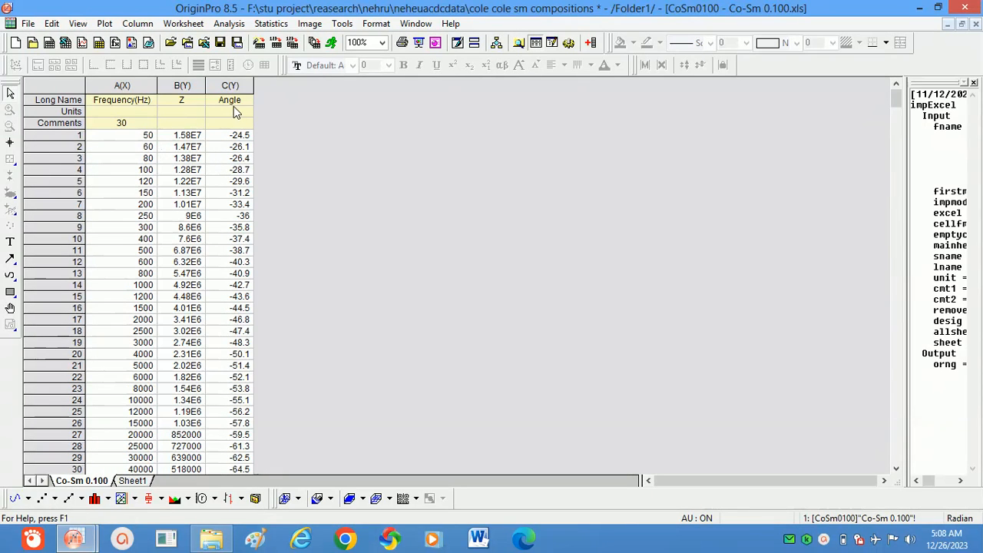
mouse_move(201, 161)
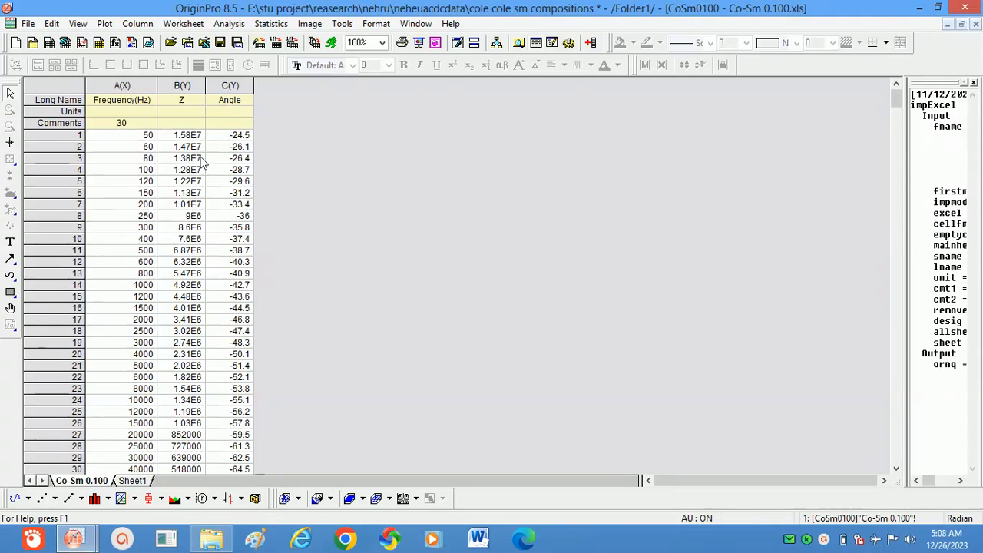
mouse_move(209, 132)
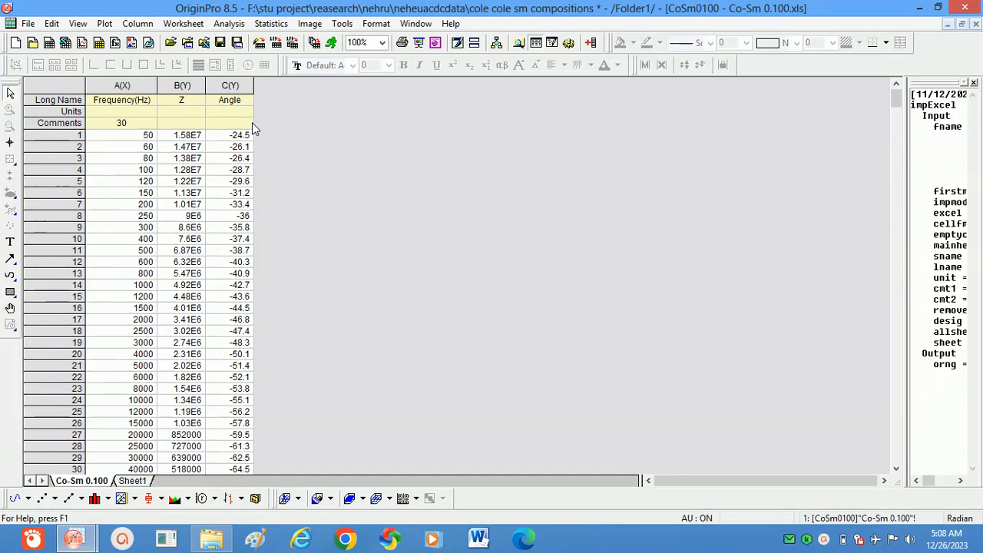
mouse_move(243, 114)
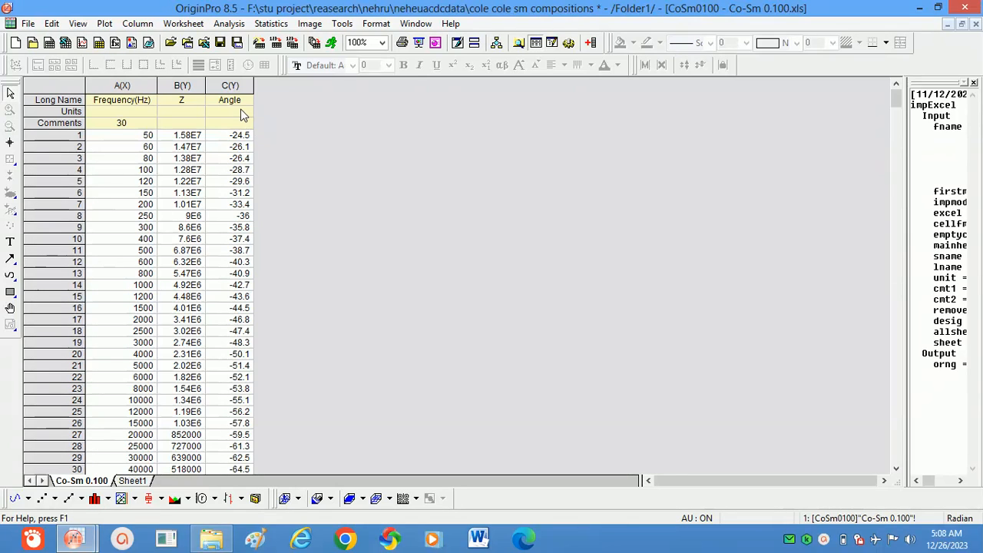
mouse_move(192, 106)
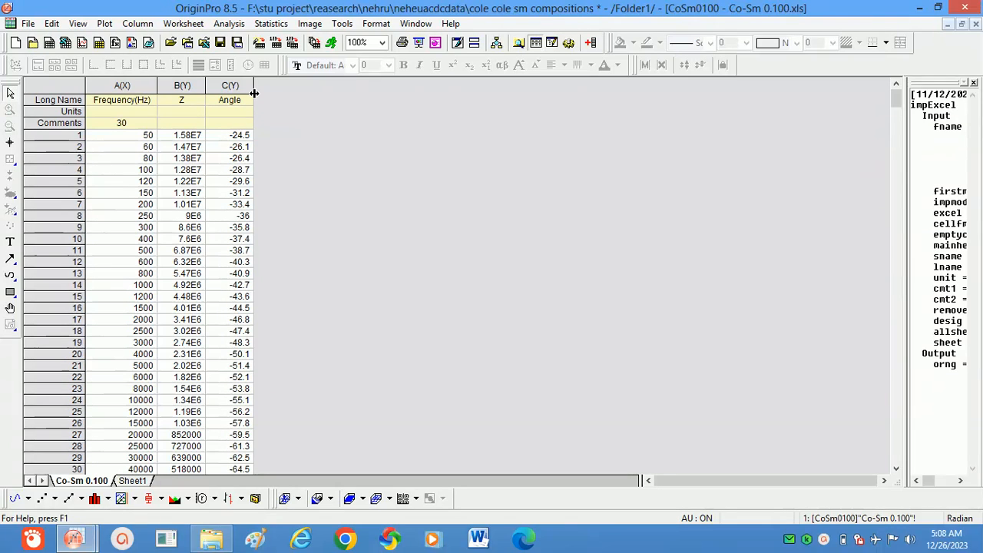
mouse_move(230, 86)
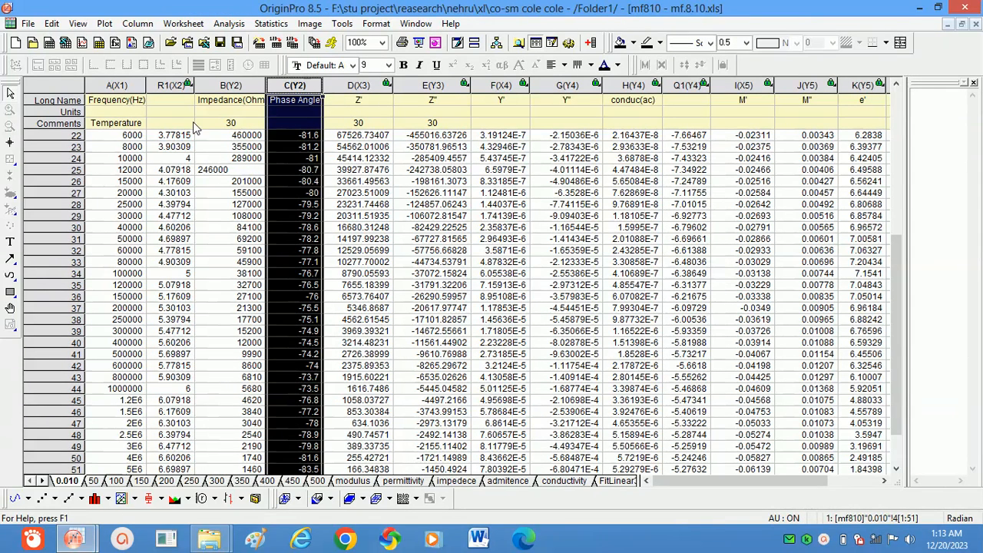
mouse_move(345, 111)
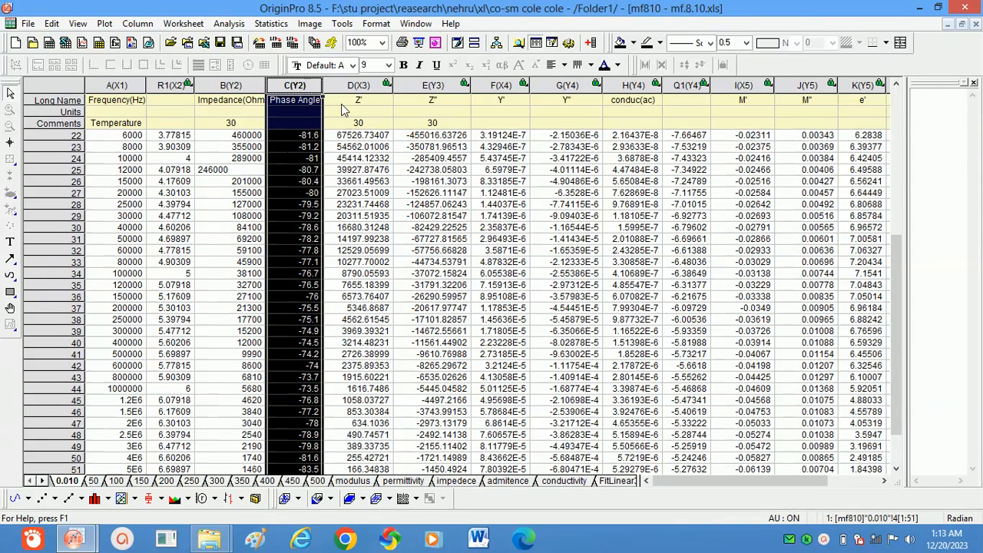
Inspect the reference workbook's Z', Z'', Y', Y'', condu(ac) and M' columns one by one
click(358, 86)
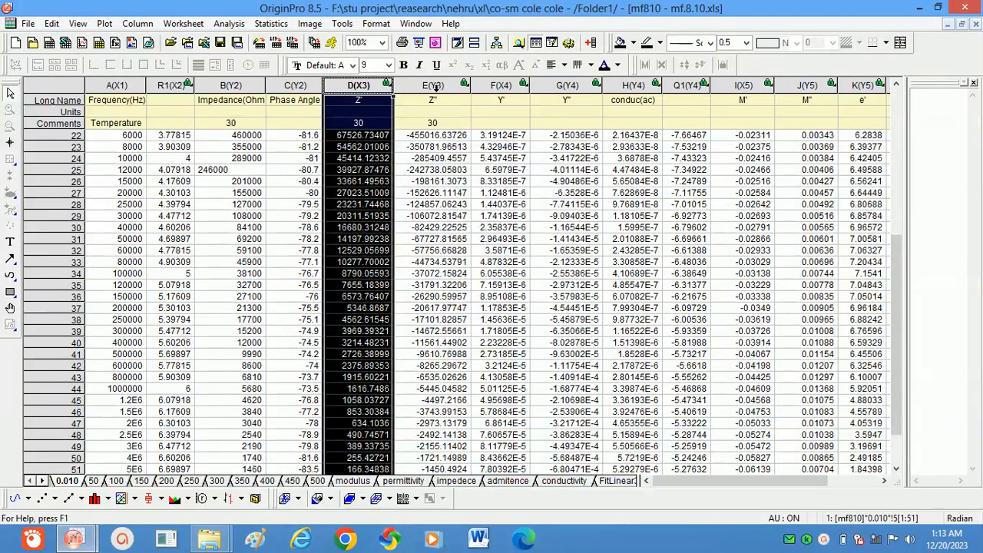
click(434, 86)
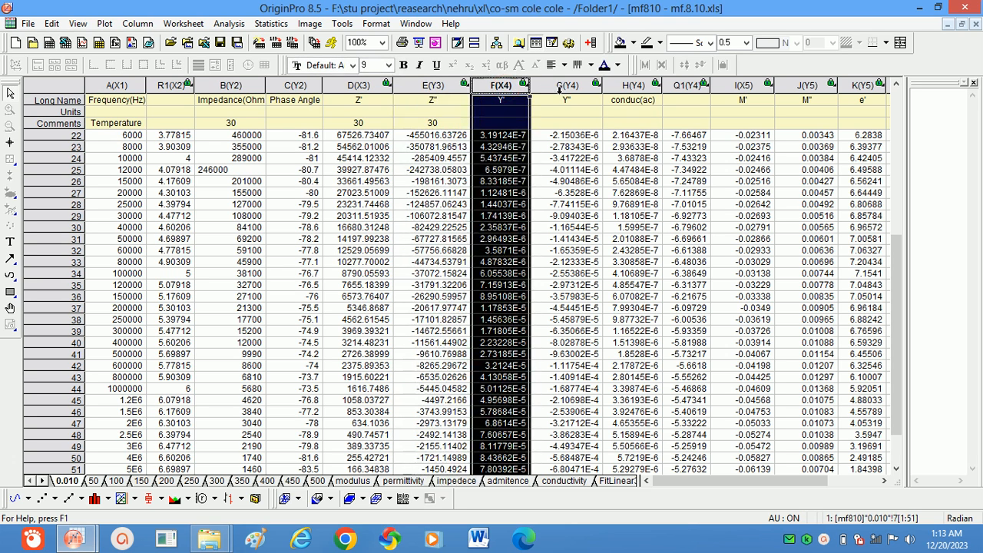
click(569, 86)
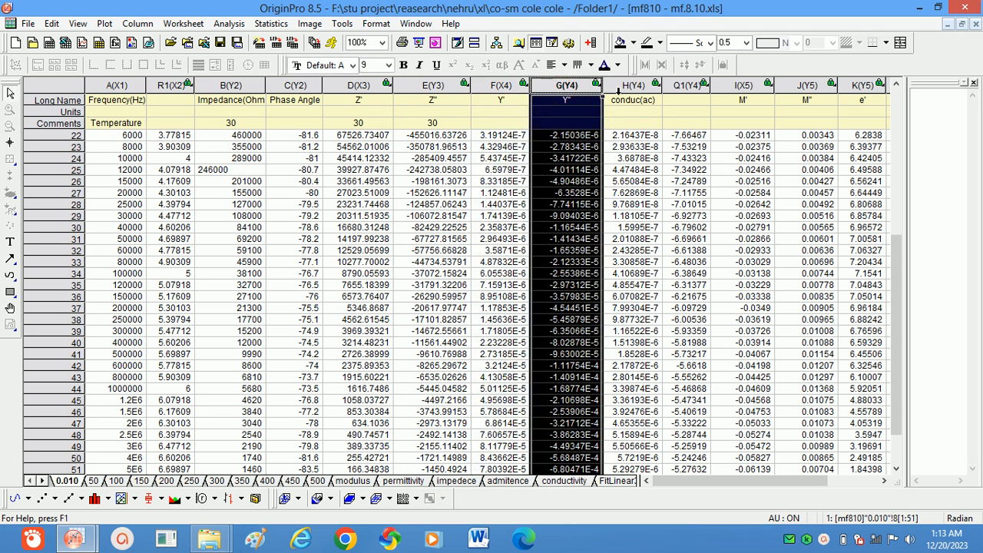
click(633, 84)
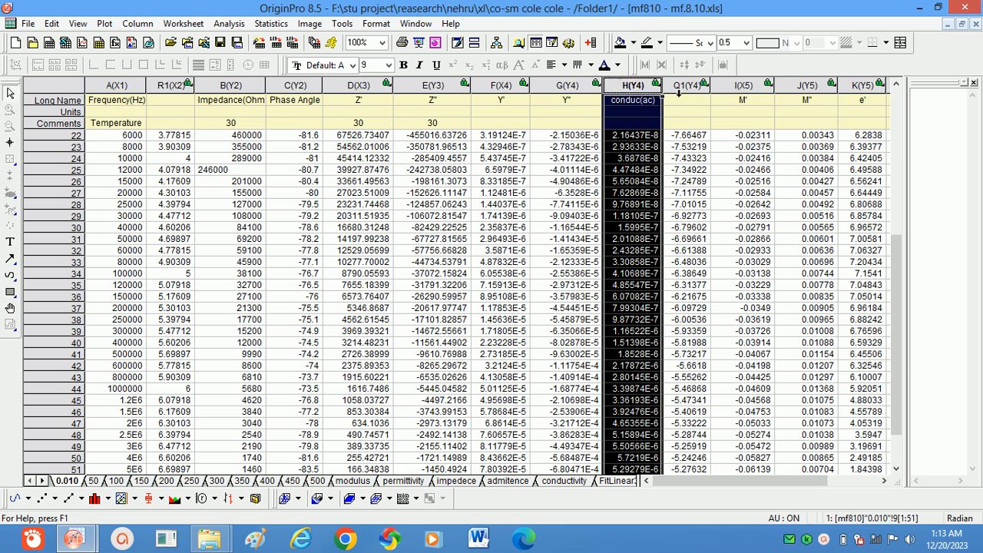
click(742, 85)
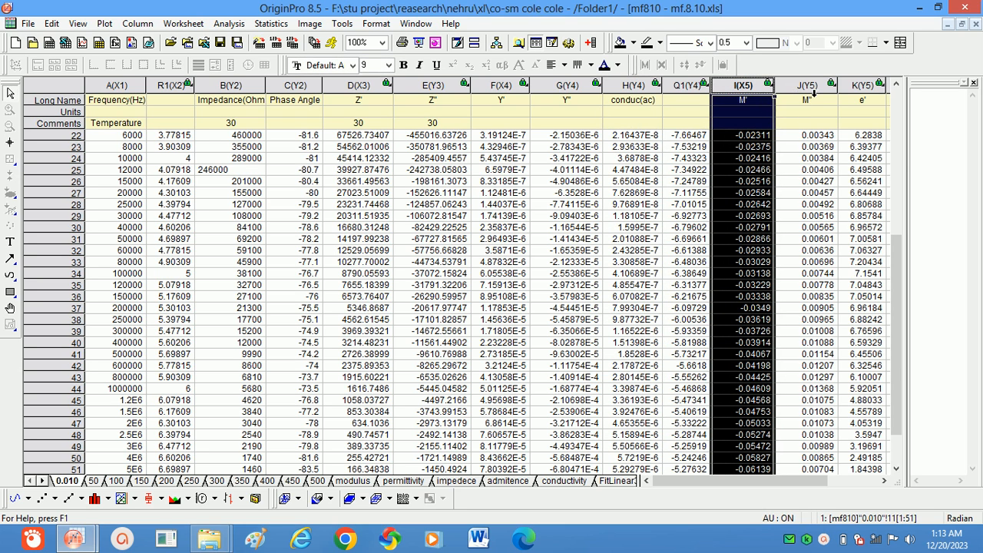
click(807, 86)
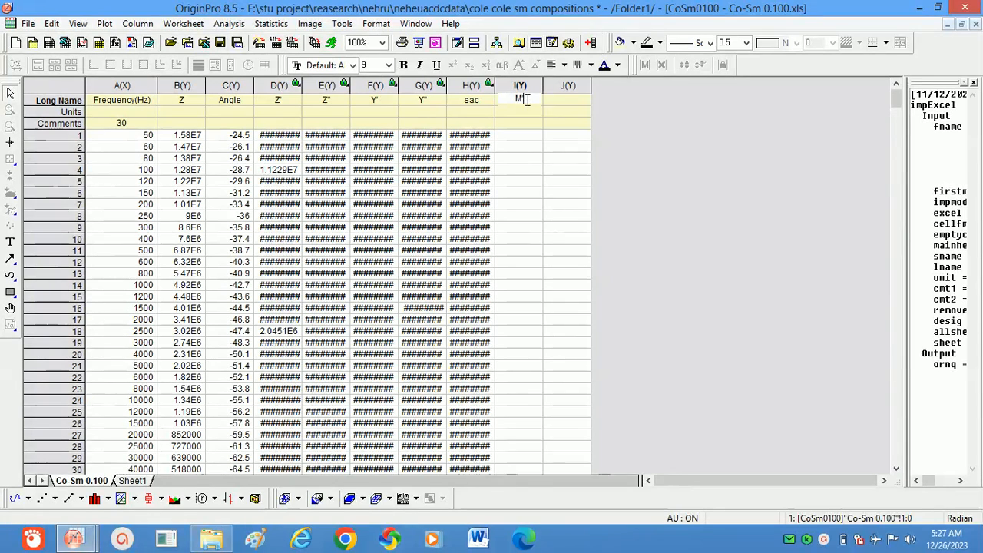
Give column I the long name M' and column J the long name M''
click(569, 100)
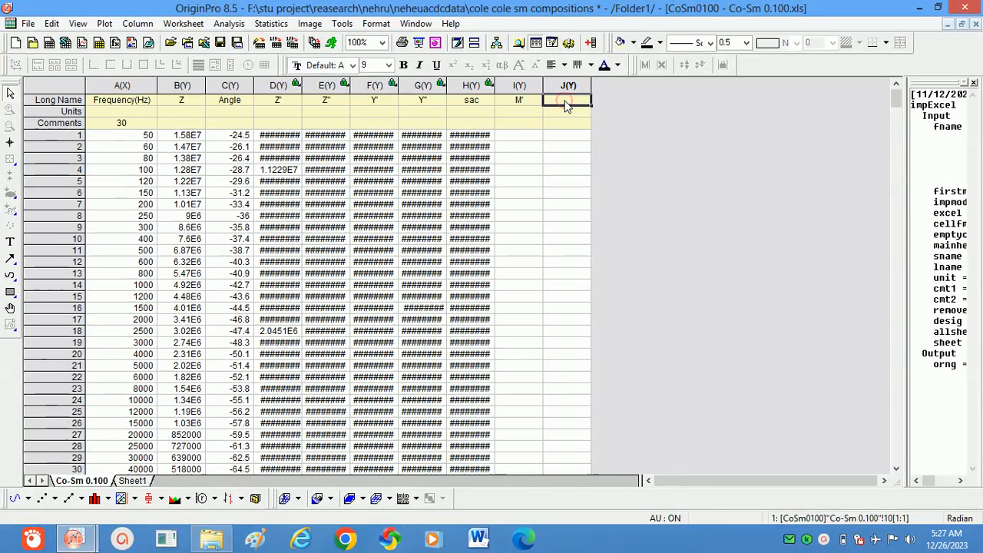
click(569, 98)
text(M")
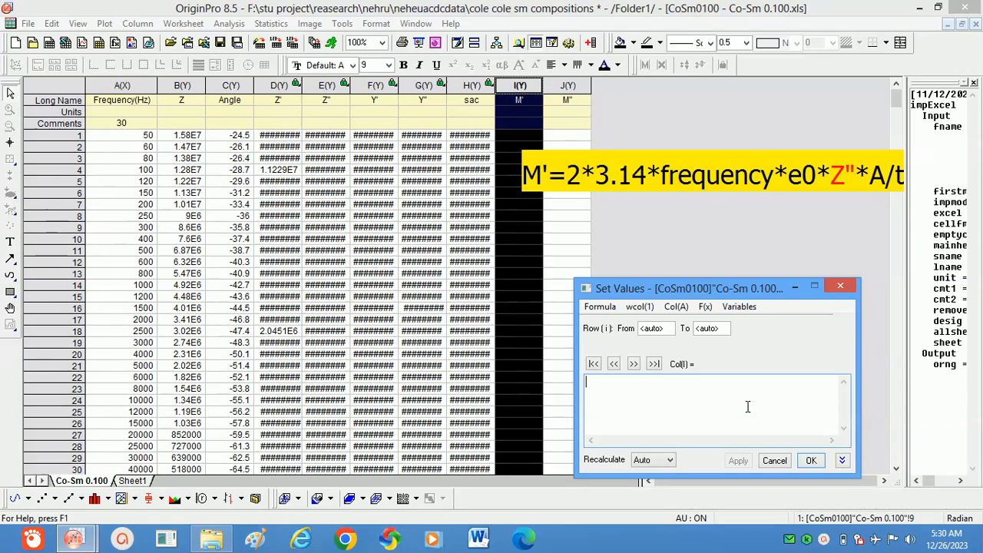
Compute M' as frequency × 8.854187819E-14 × Z'' × 1.37/0.09 and apply it to the column
text((Hz))*8.854187819E-14*Col(Z'')*1.37/.09)
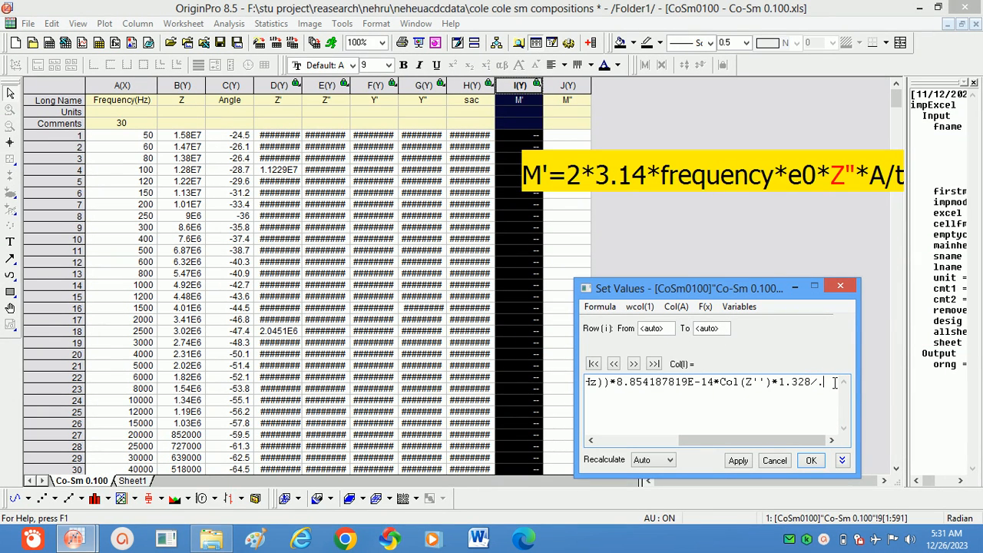
text(20)
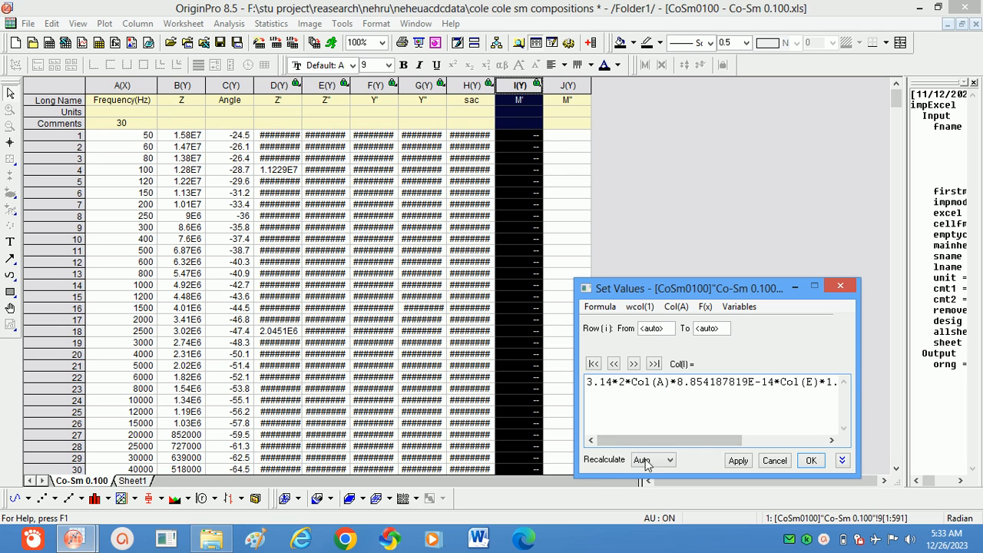
click(737, 461)
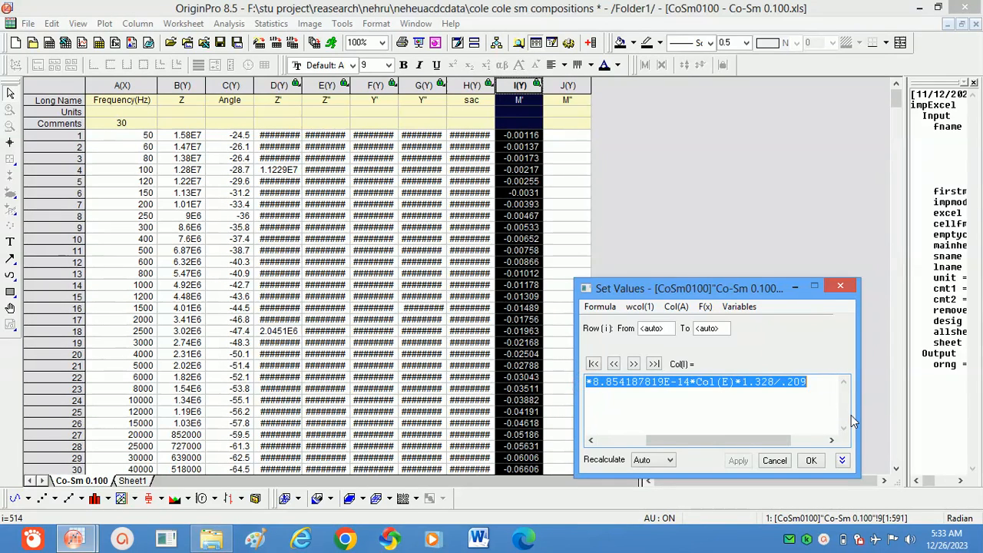
Enter Col(A)*8.854187819E-14*Col(E)*1.328/.209 as the M'' formula and select its column reference
click(567, 86)
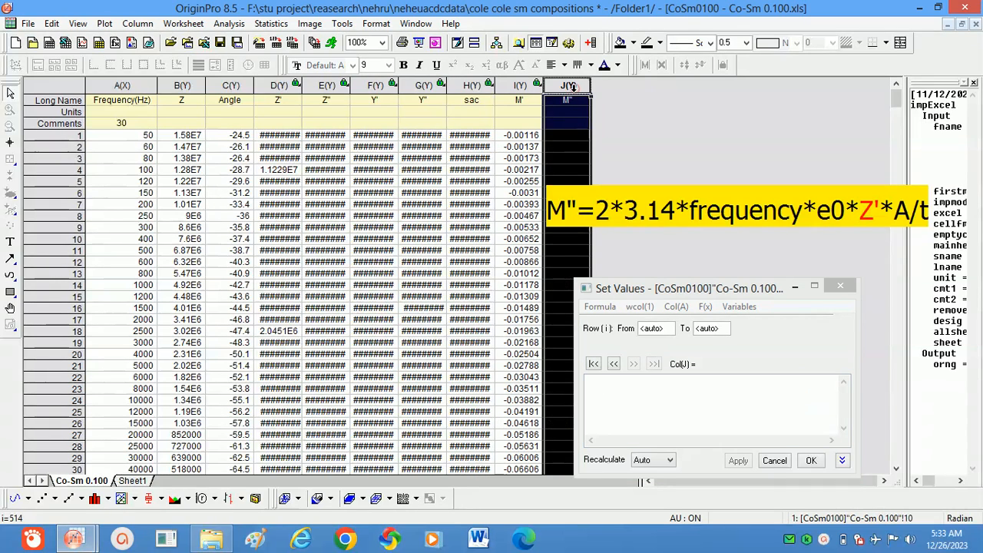
click(653, 407)
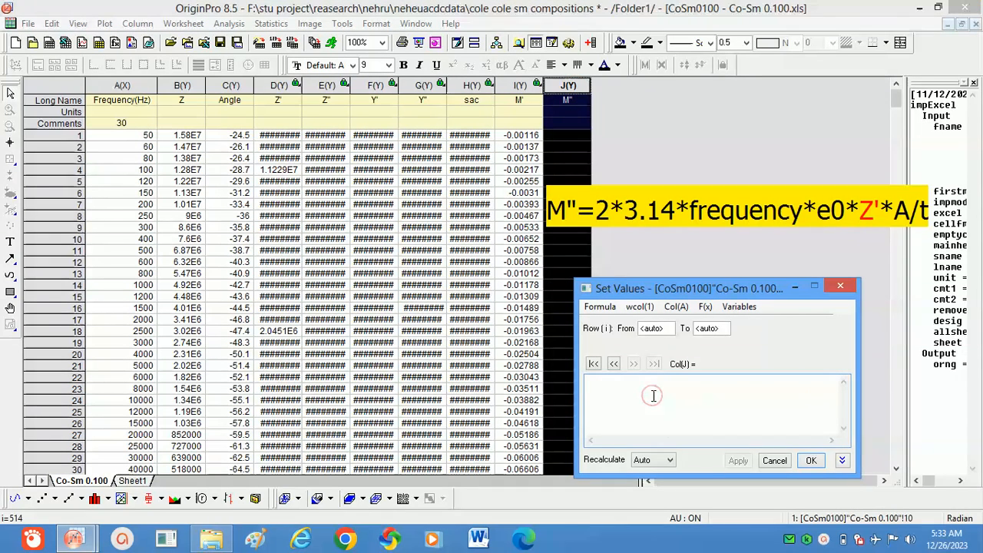
text(Col(A)*8.854187819E-14*Col(E)*1.328/.209)
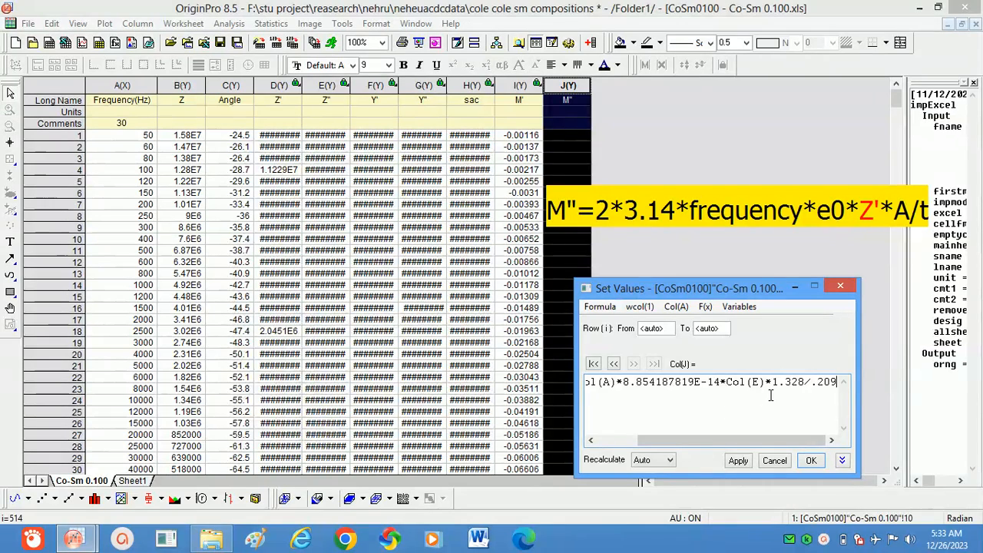
double_click(754, 381)
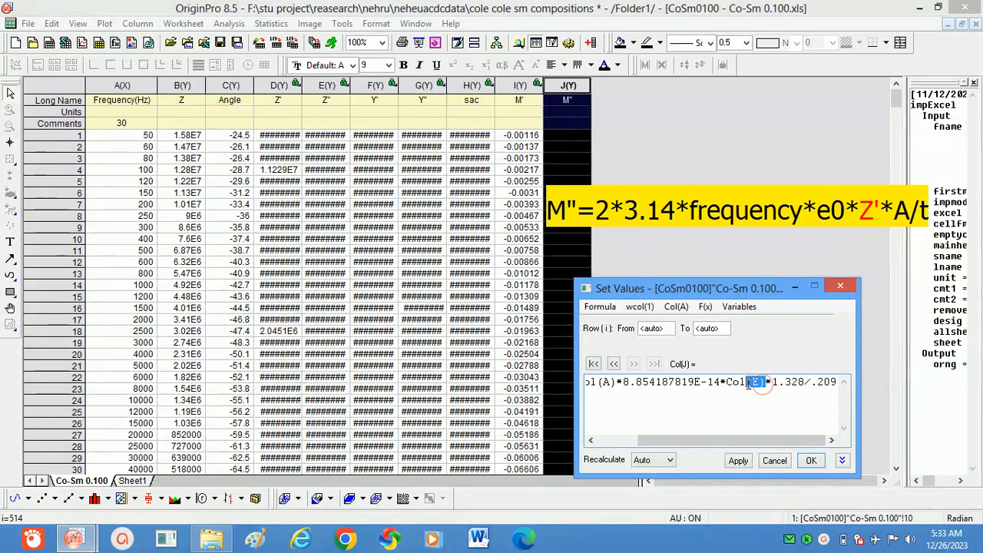
double_click(744, 381)
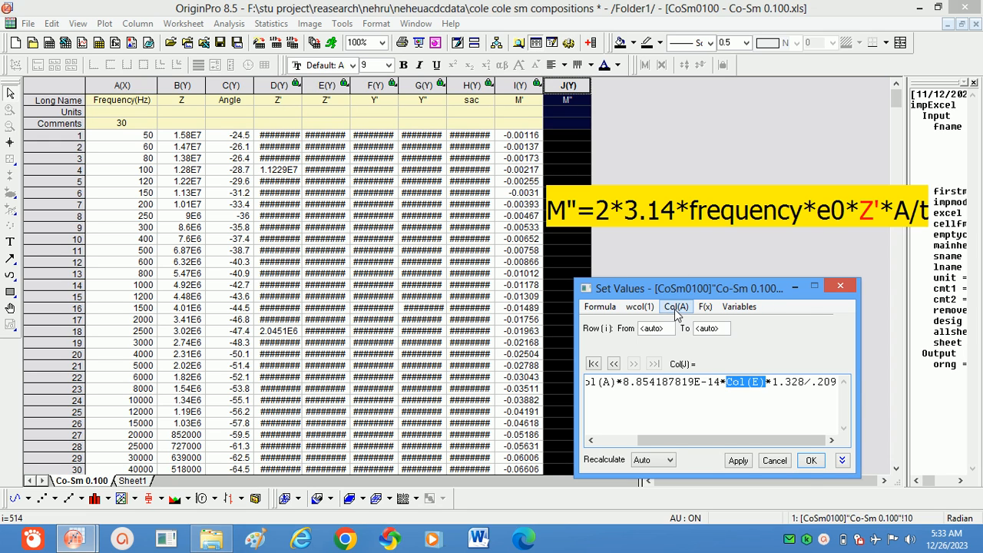
Replace the reference with column Z'' from the column list and compute the M'' values
click(676, 307)
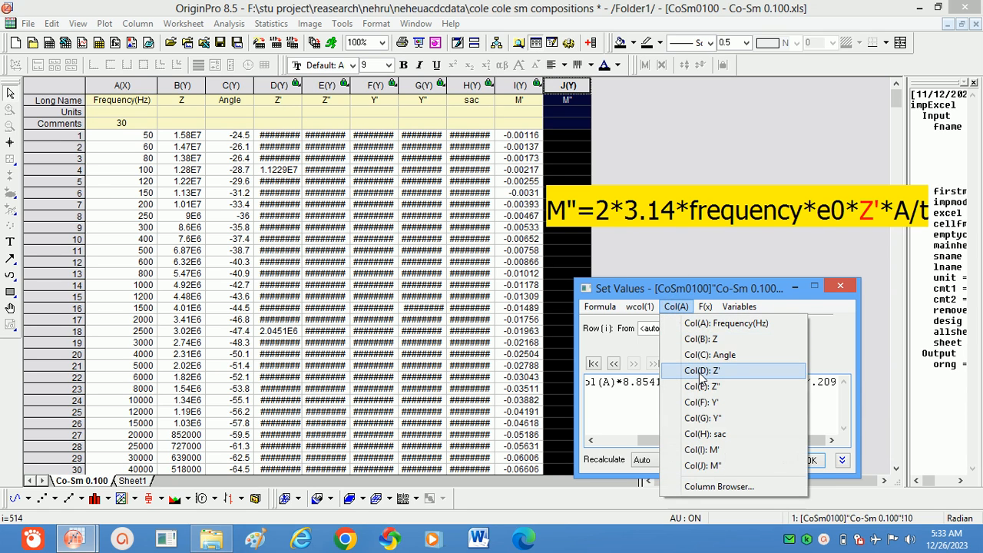
click(700, 370)
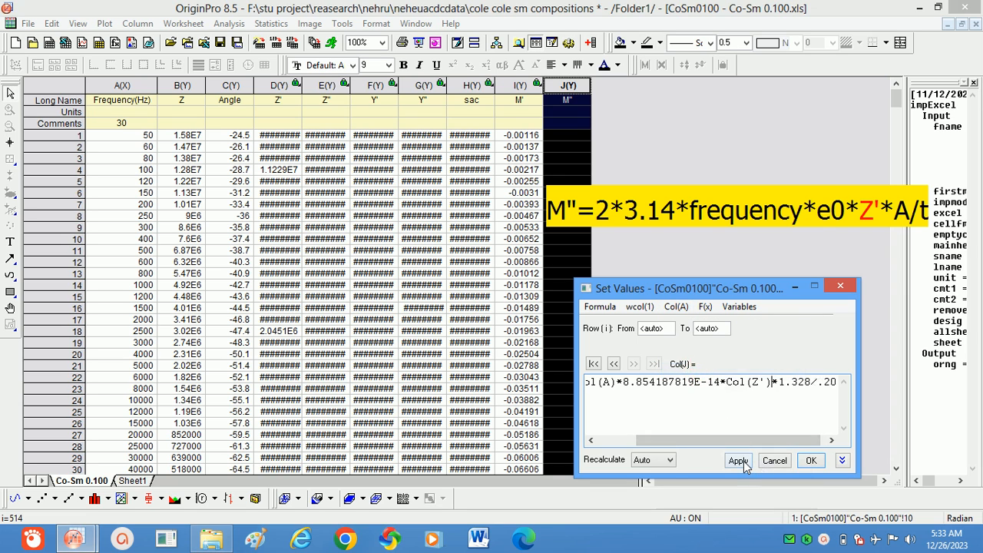
click(737, 461)
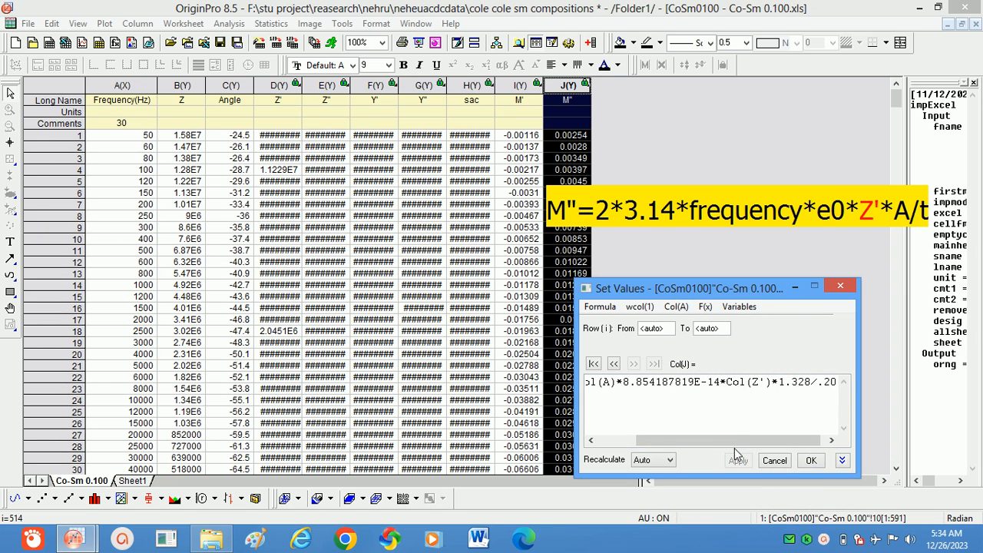
mouse_move(708, 470)
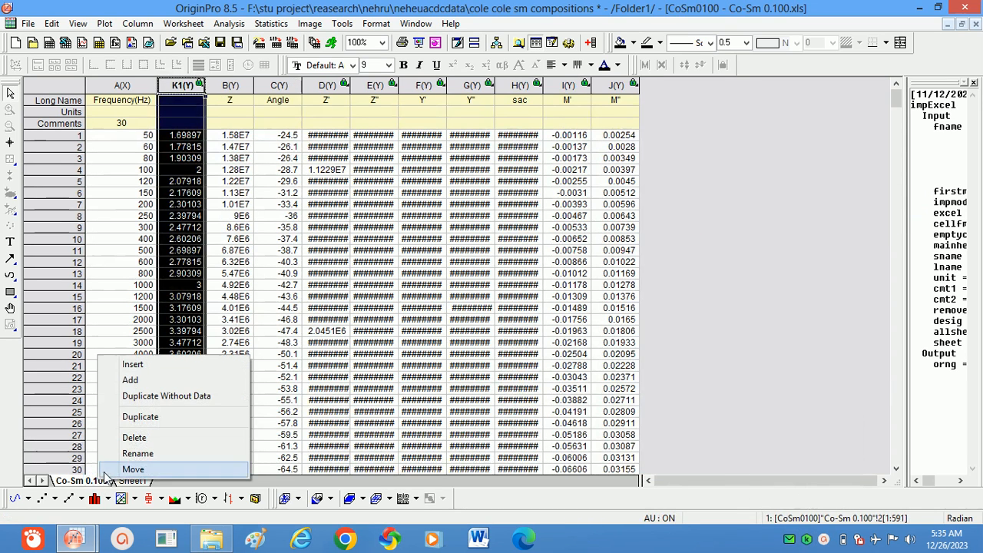
mouse_move(166, 396)
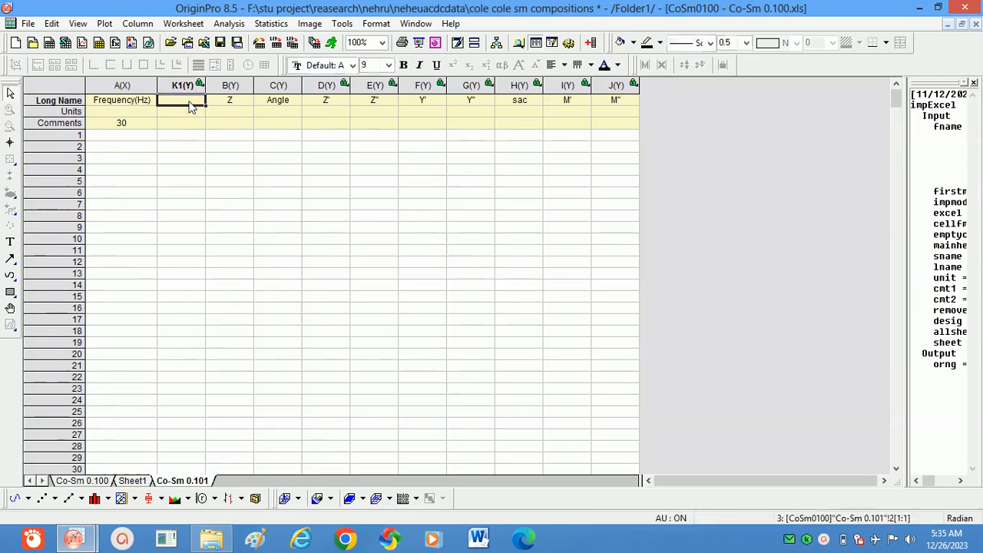
Name the new column log so it holds the log of frequency
text(log (F)
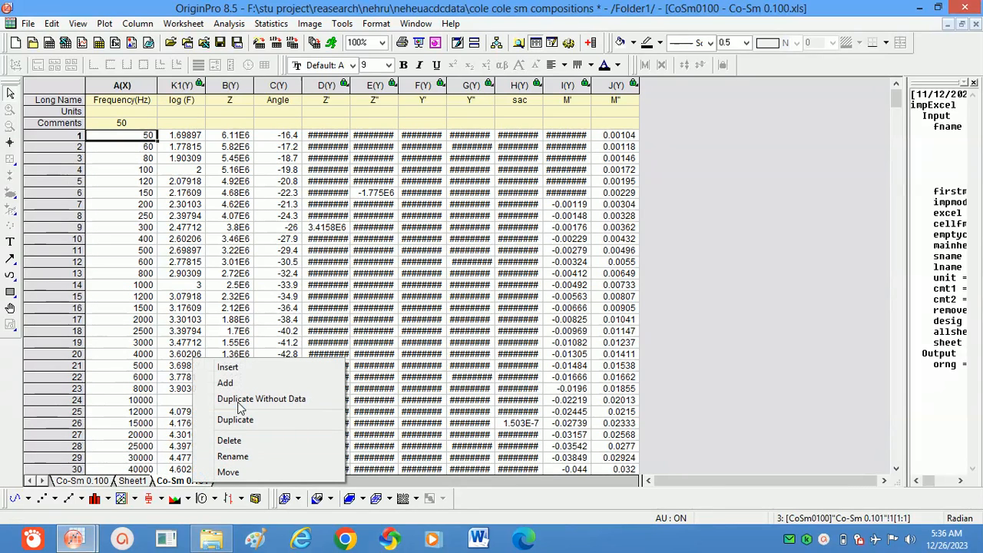
Duplicate the sheet without data as Co-Sm 0.102 and rename the 50 data sheet to 50
click(261, 399)
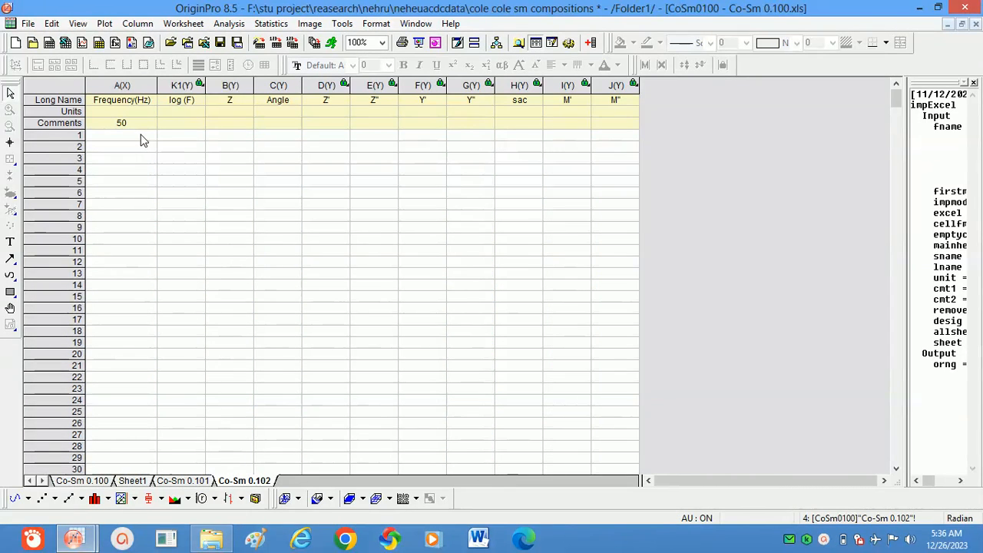
click(120, 135)
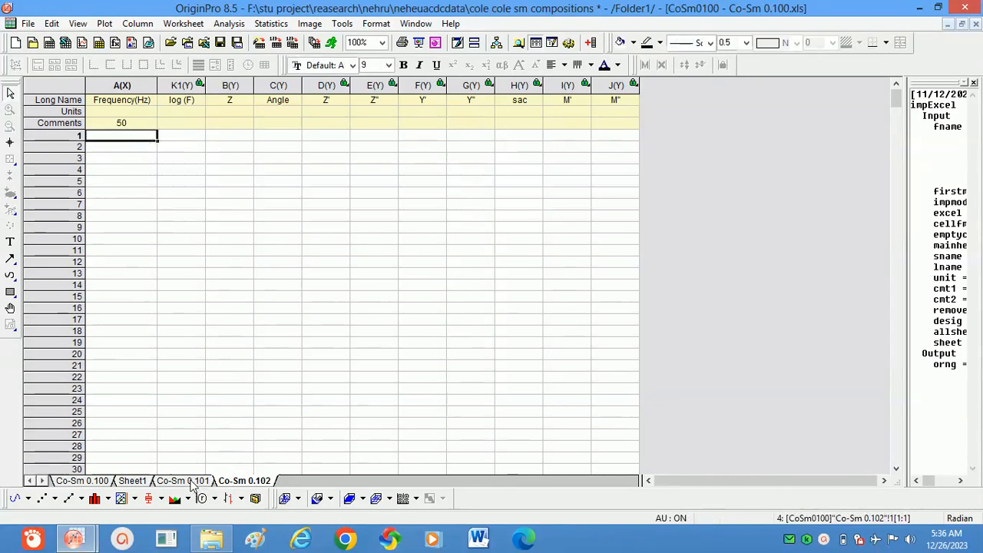
right_click(183, 479)
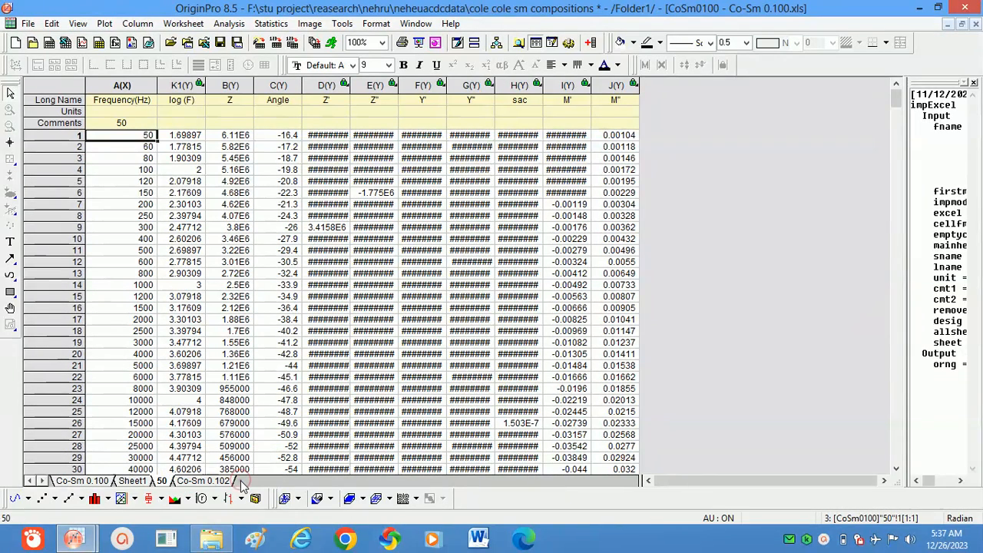
click(203, 479)
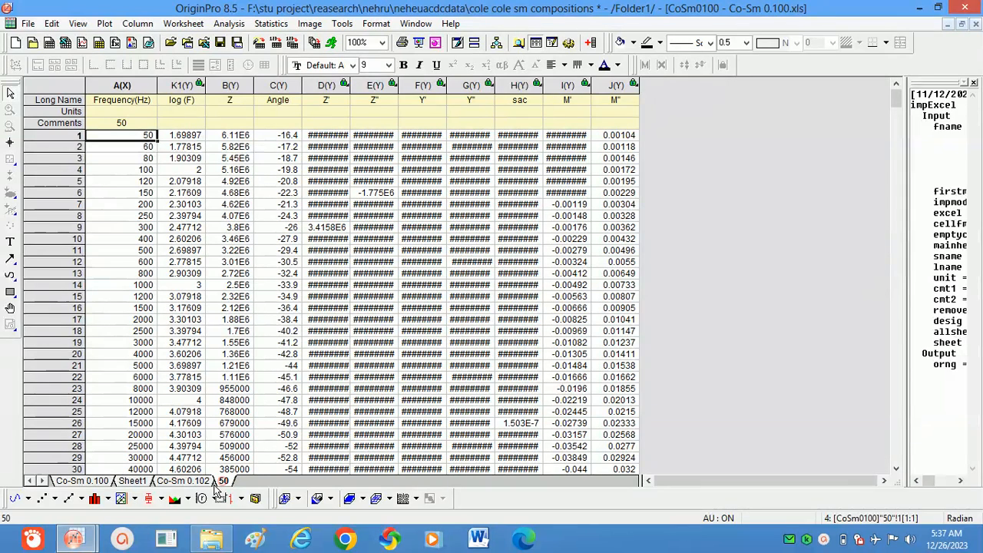
right_click(223, 480)
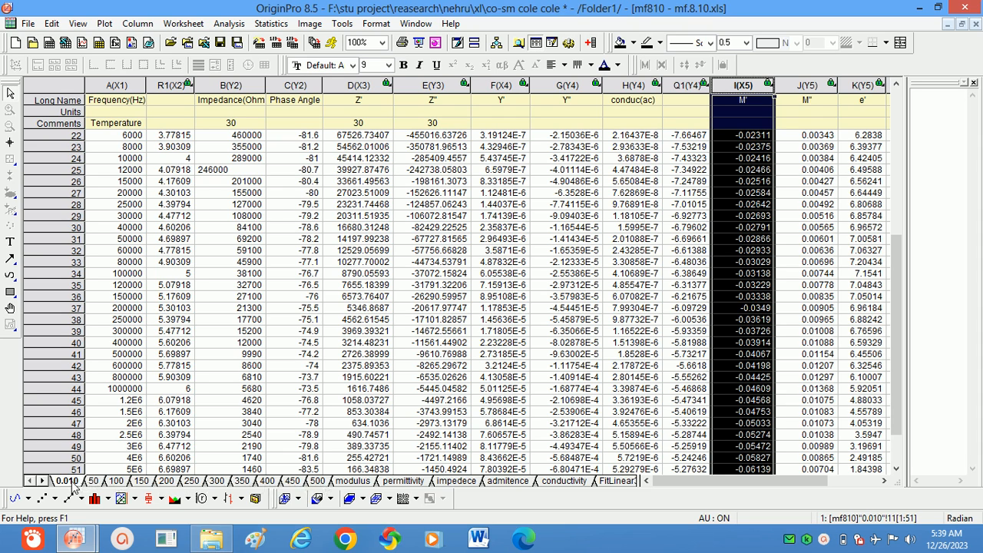
mouse_move(200, 485)
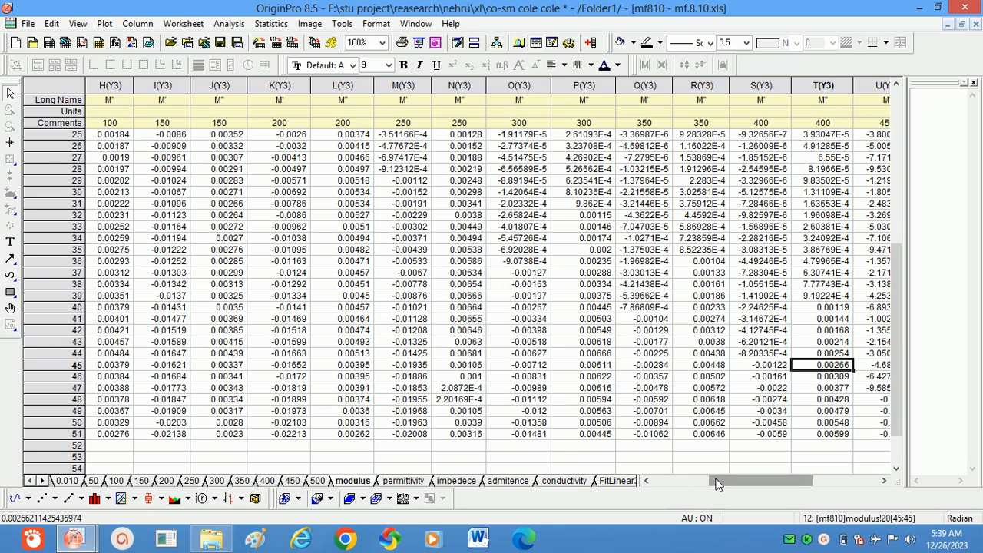
Scroll the modulus sheet back to its first frequency, M' and M'' columns
scroll(left, 3)
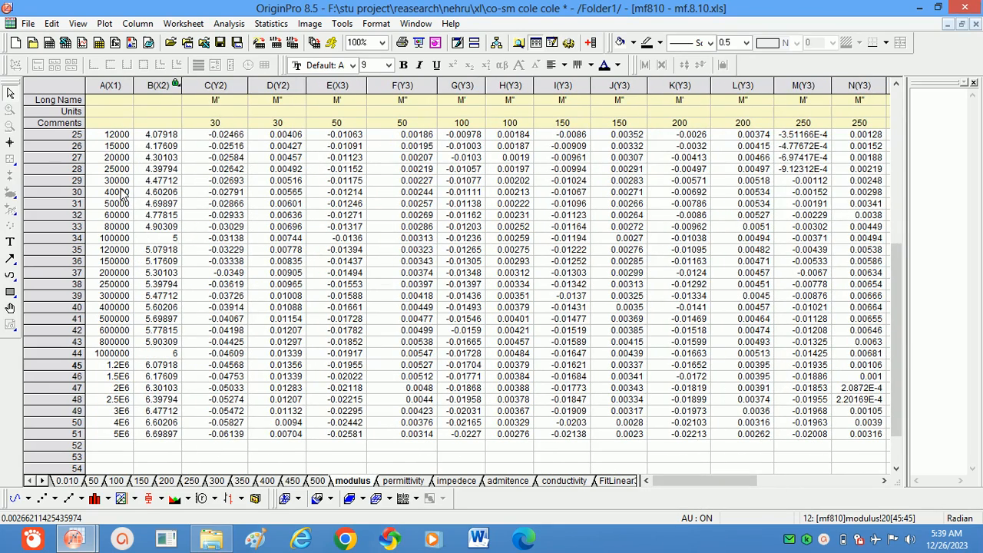
Step through columns F, G, K and M in Column Properties, setting each M' as X and M'' as Y
double_click(215, 86)
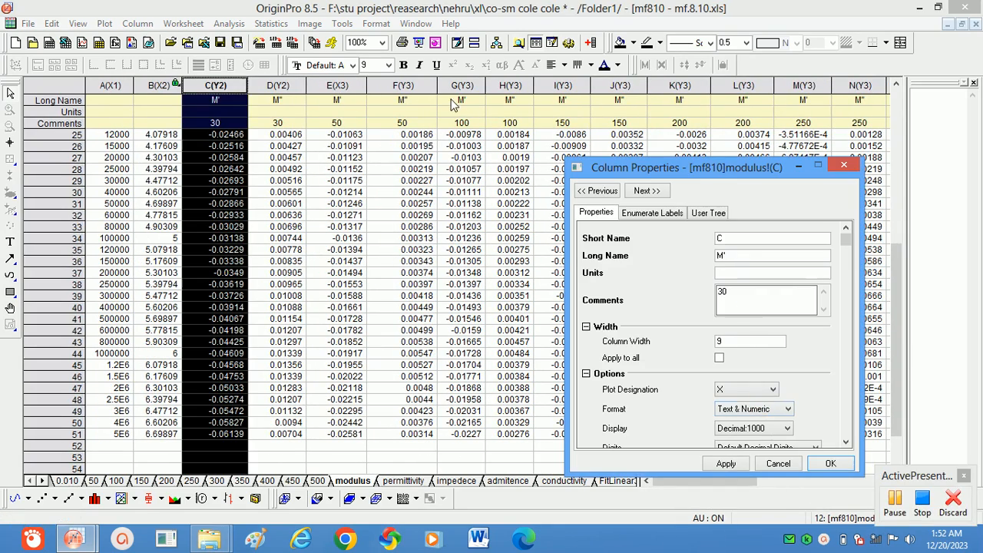
click(774, 390)
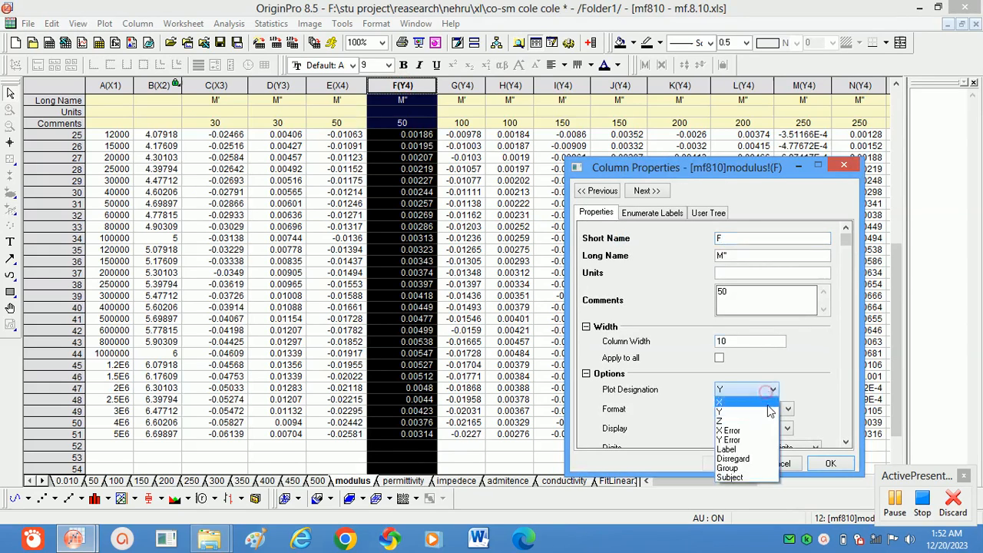
click(719, 401)
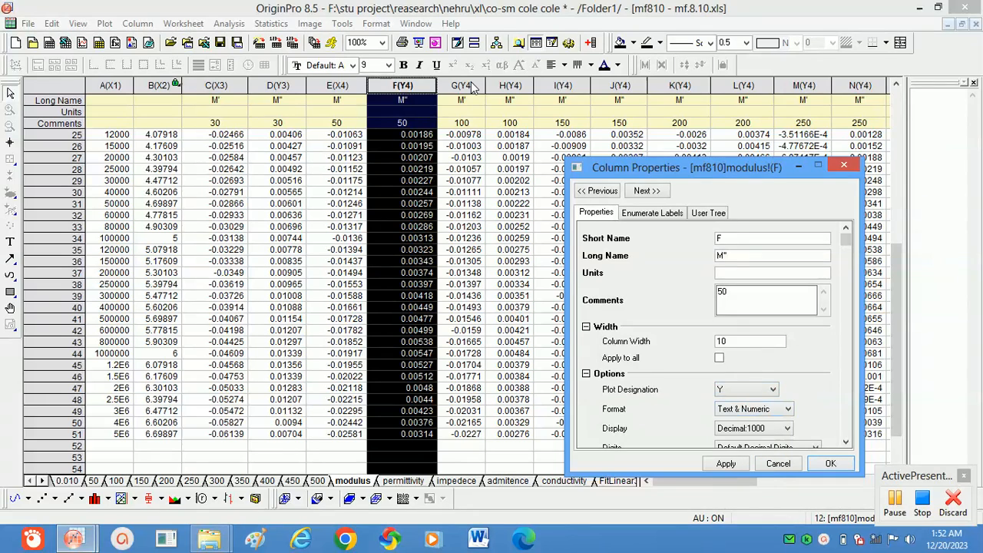
click(645, 190)
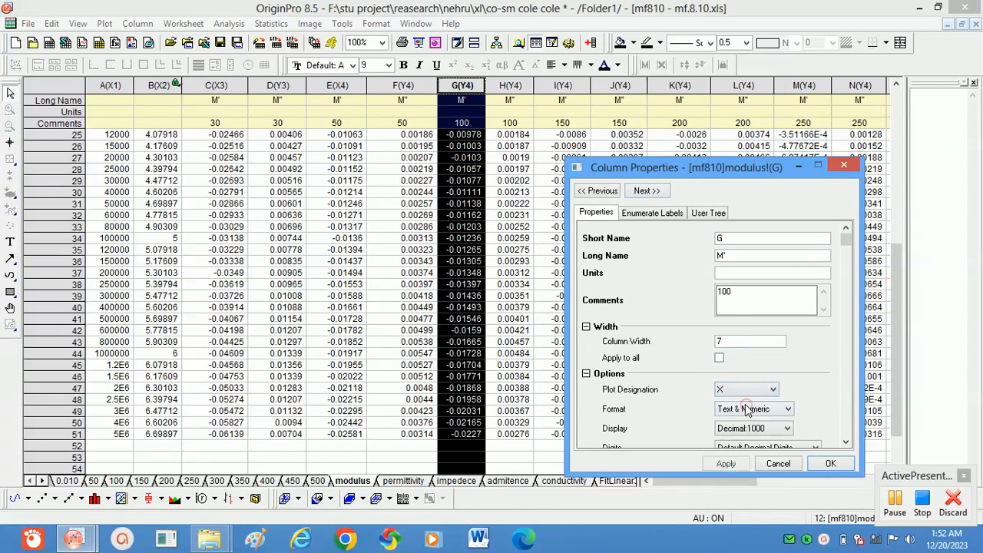
click(646, 191)
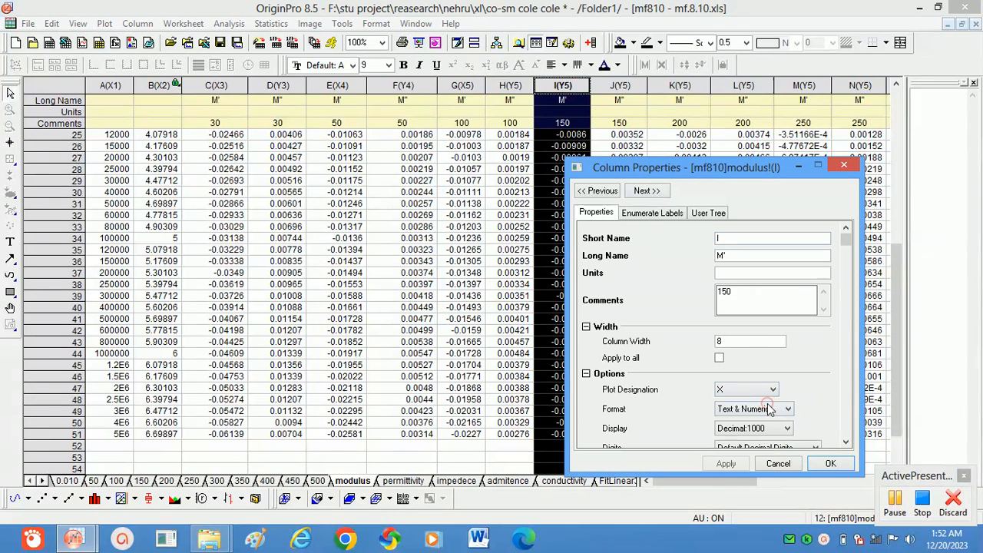
click(786, 391)
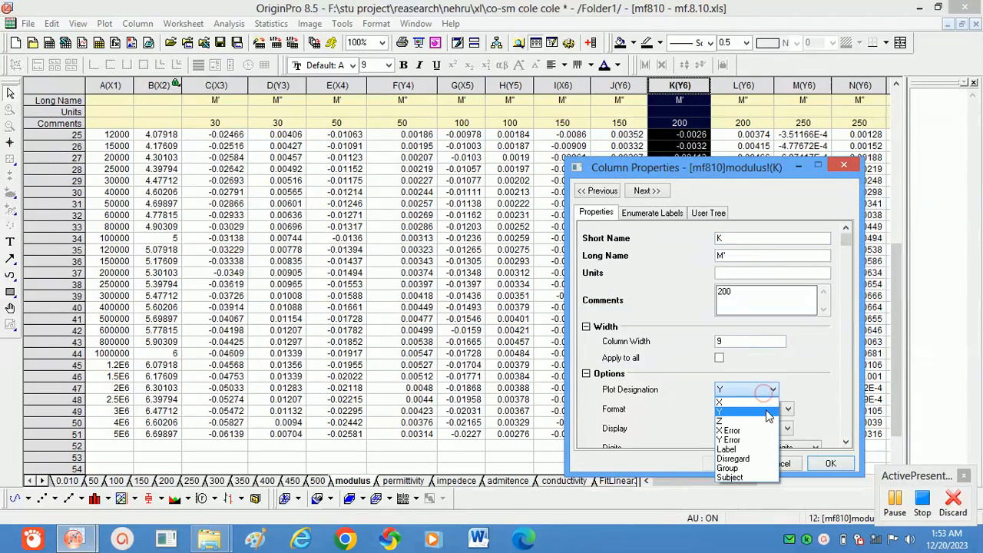
click(646, 190)
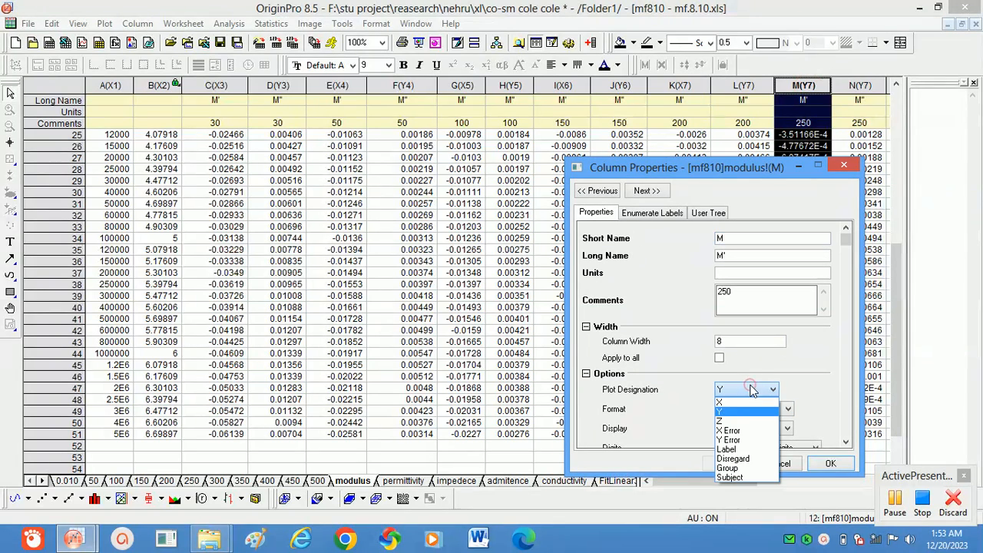
click(719, 402)
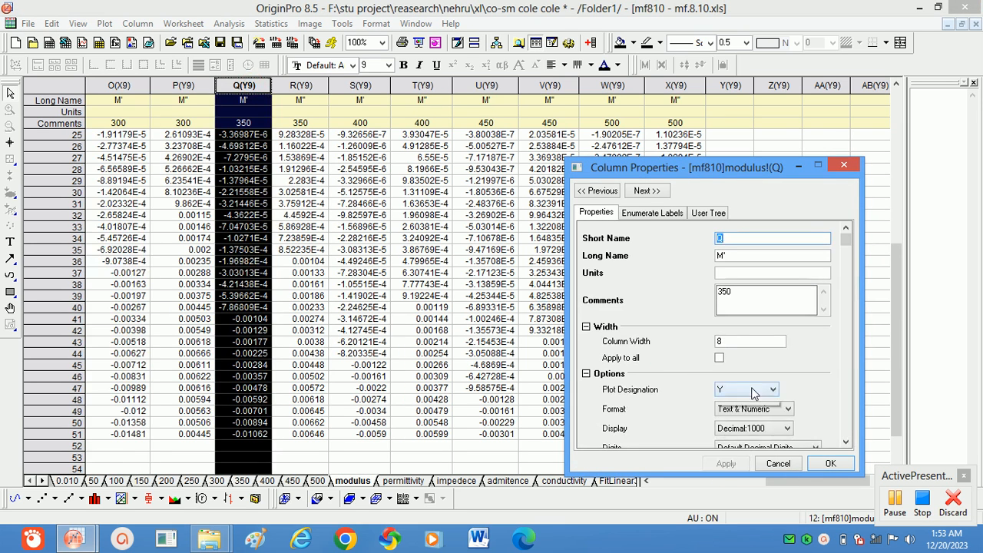
click(830, 464)
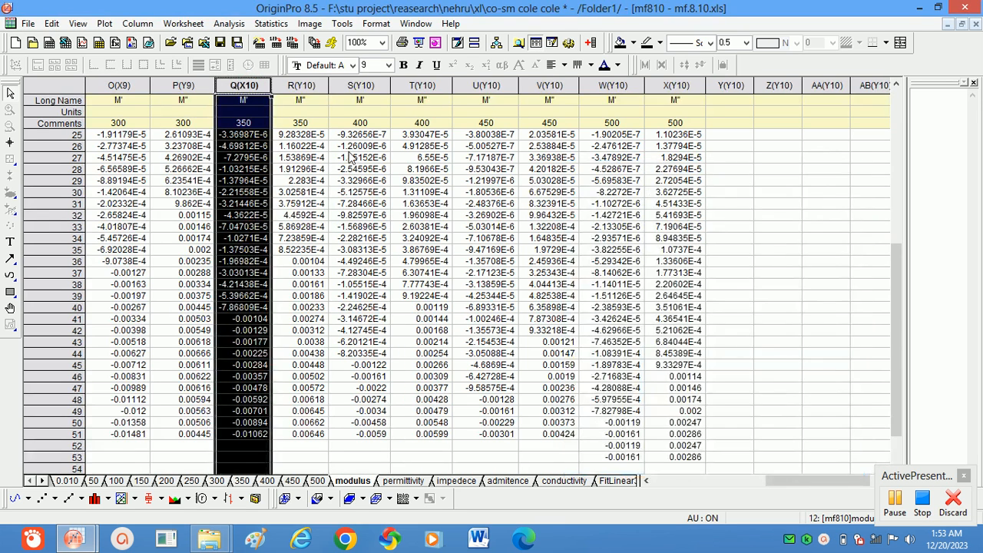
Set column W, the M' data for 500, to plot designation X
click(360, 86)
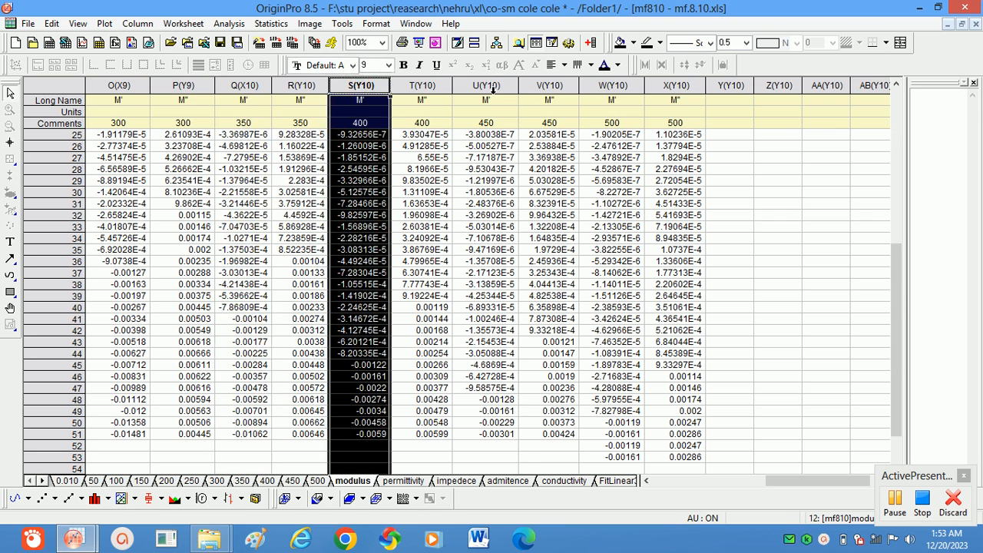
double_click(612, 86)
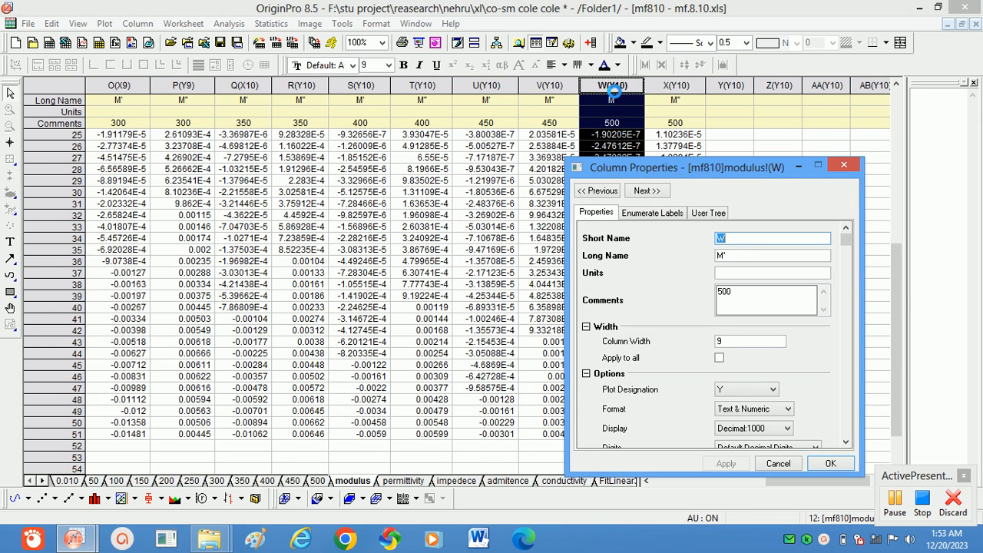
click(775, 389)
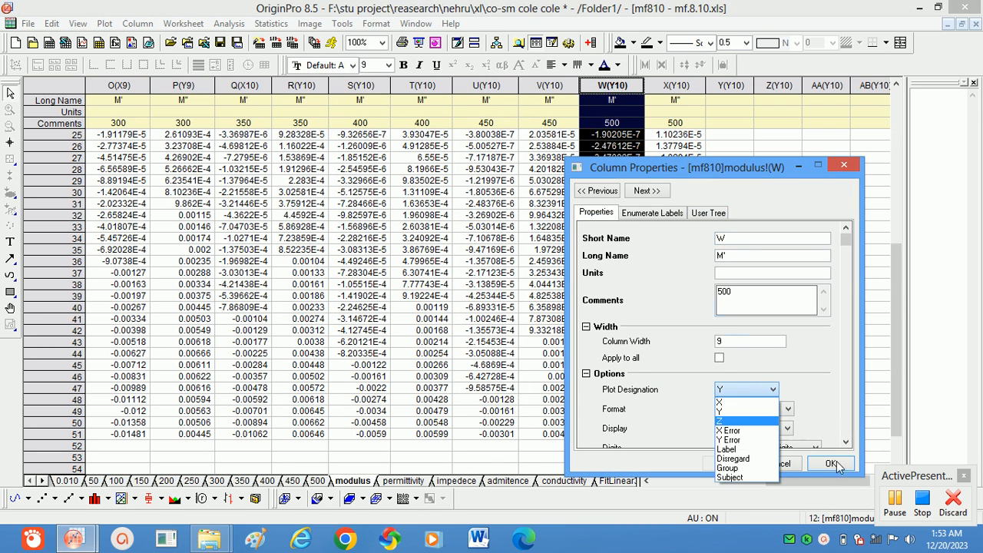
click(719, 402)
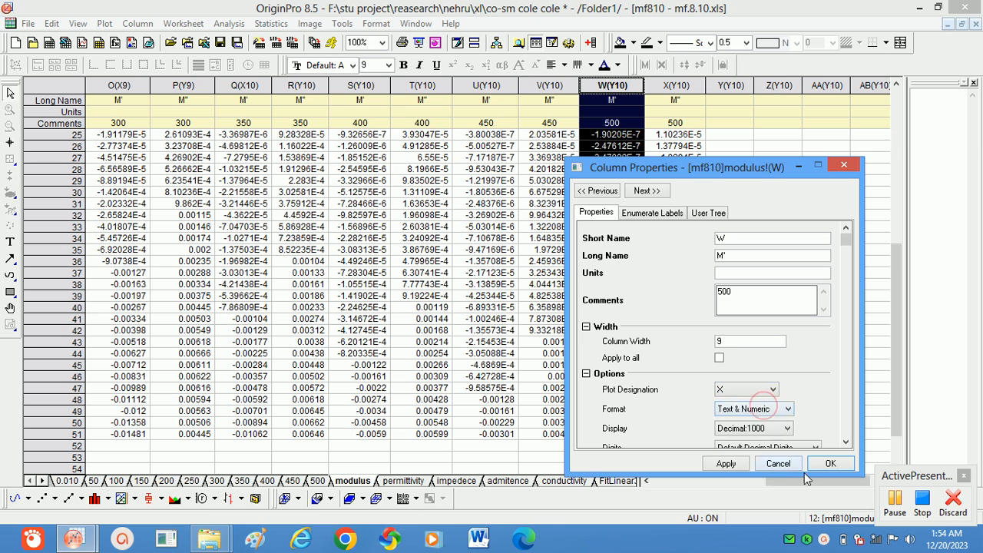
click(768, 390)
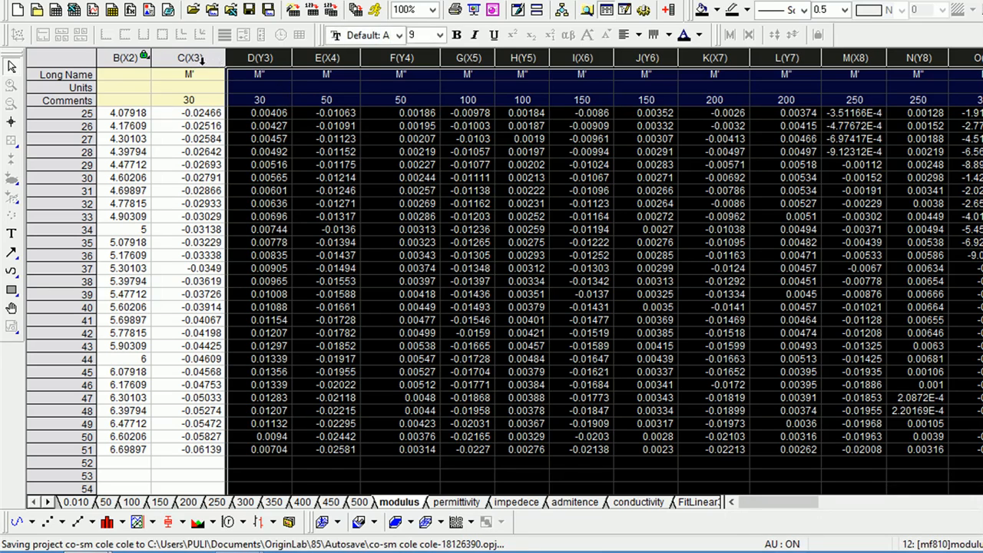
Bring up the X Axis dialog of the M'' versus M' graph
click(189, 58)
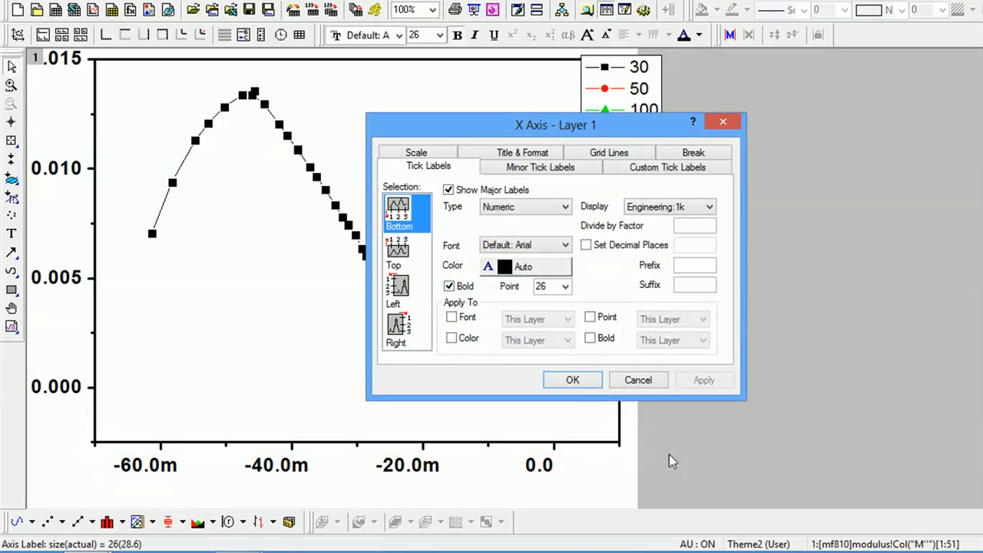
Set the horizontal scale from 0 to -70m, then move to the vertical axis range
click(415, 152)
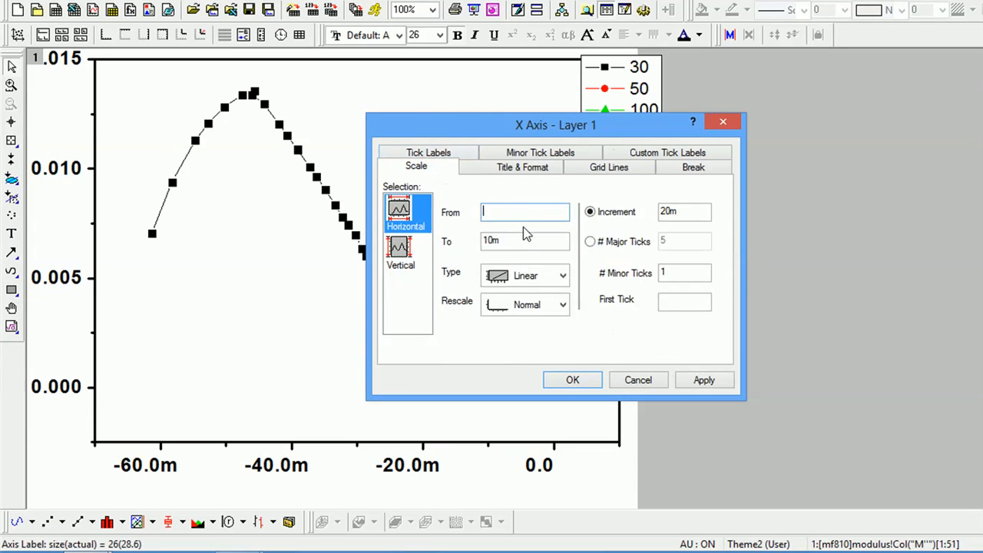
text(0)
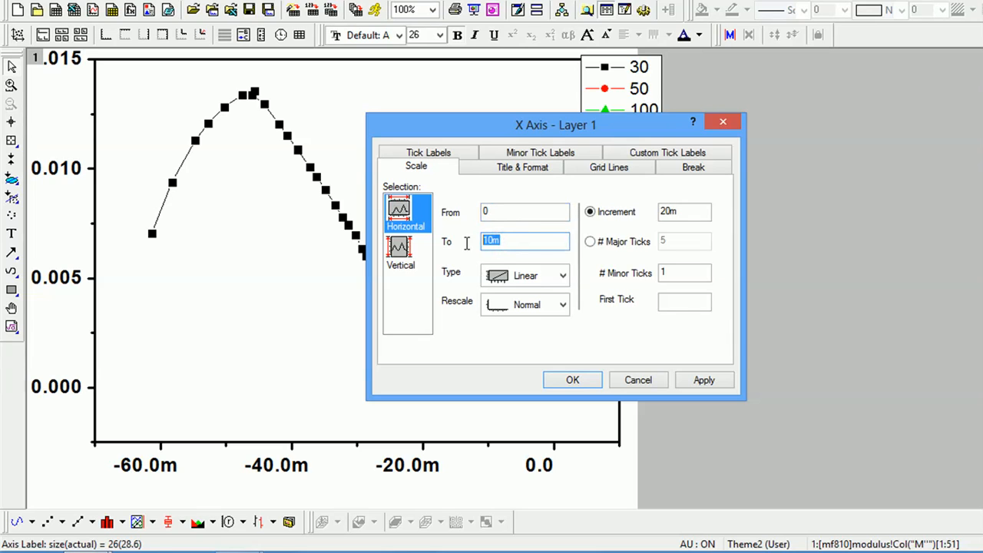
text(-70m)
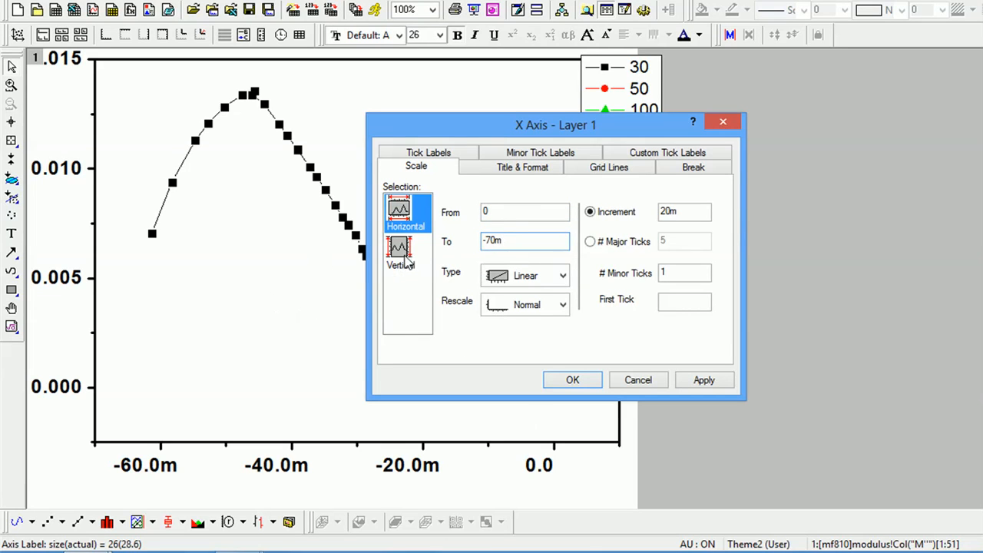
click(399, 247)
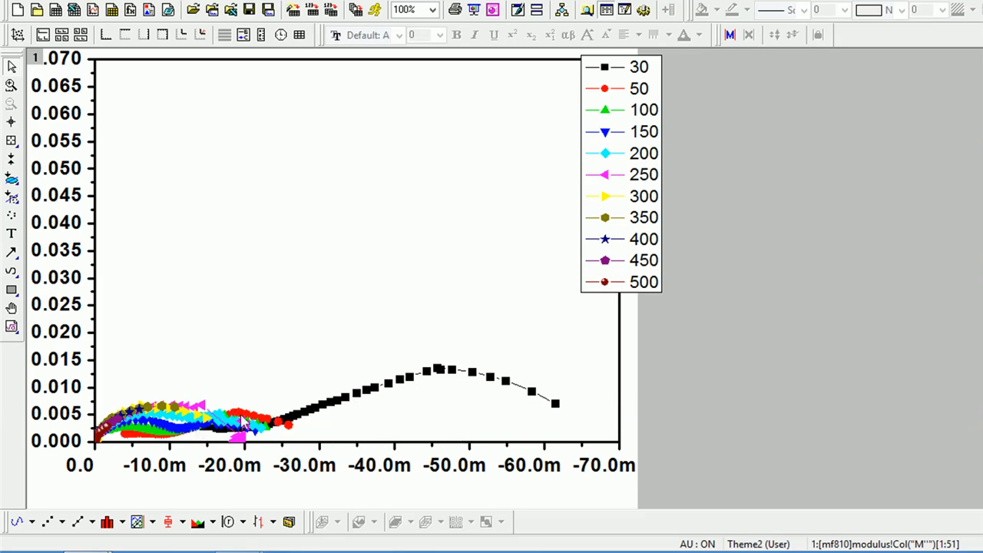
Title the horizontal axis M' via Graph > Axis Titles > X Axis Title
click(638, 86)
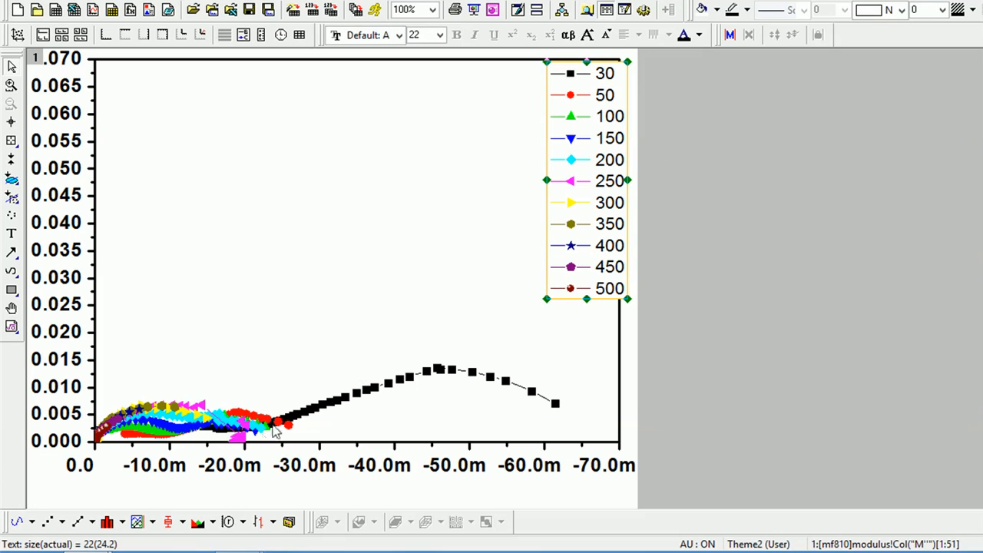
mouse_move(805, 323)
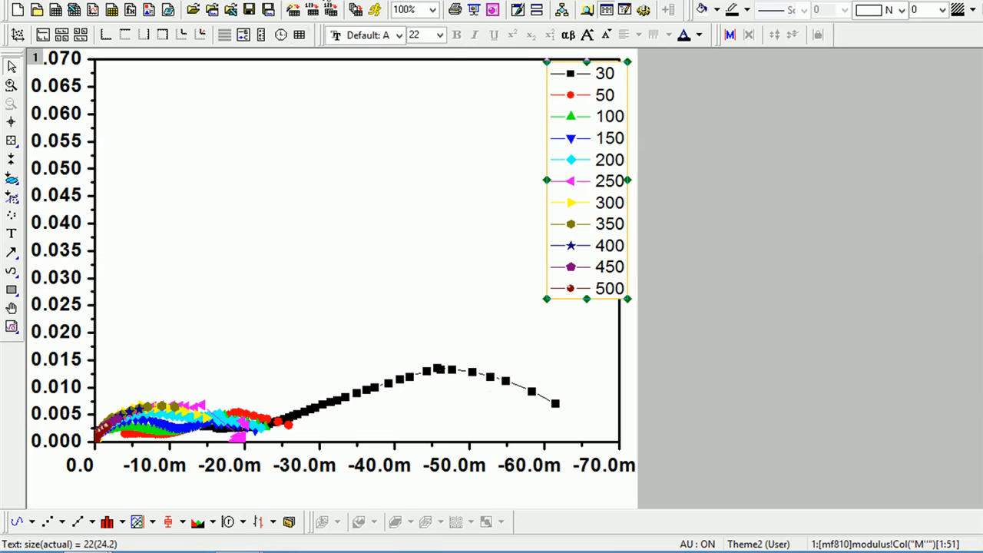
mouse_move(344, 157)
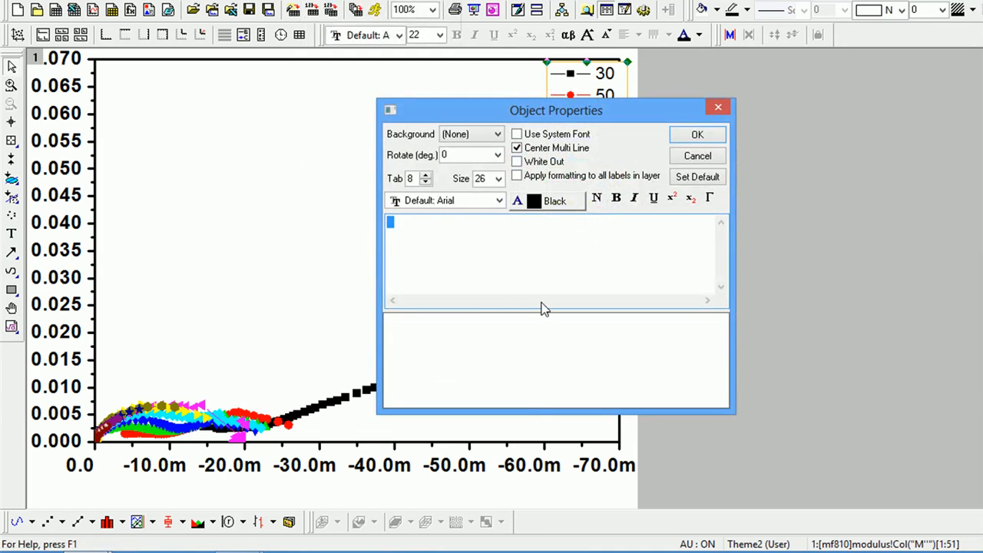
text(M')
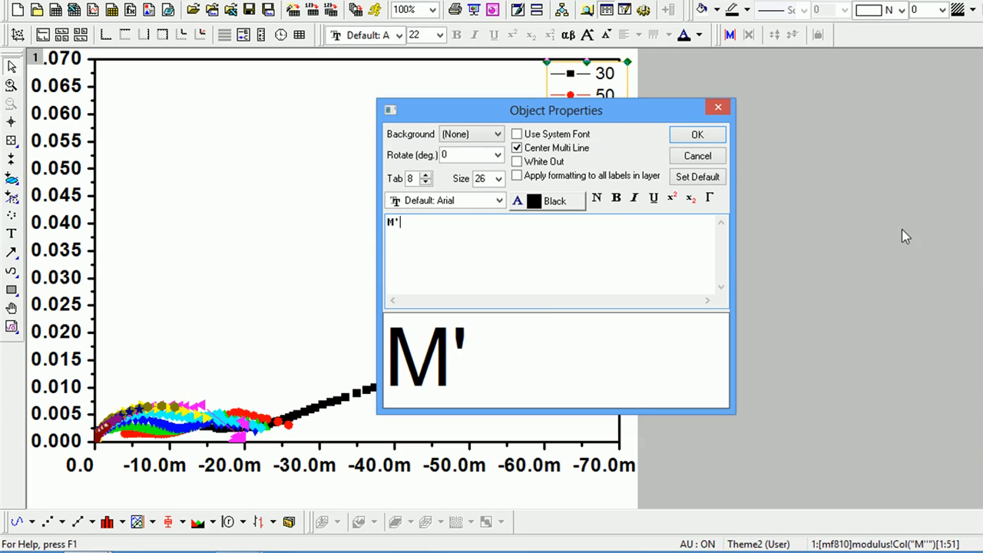
click(698, 134)
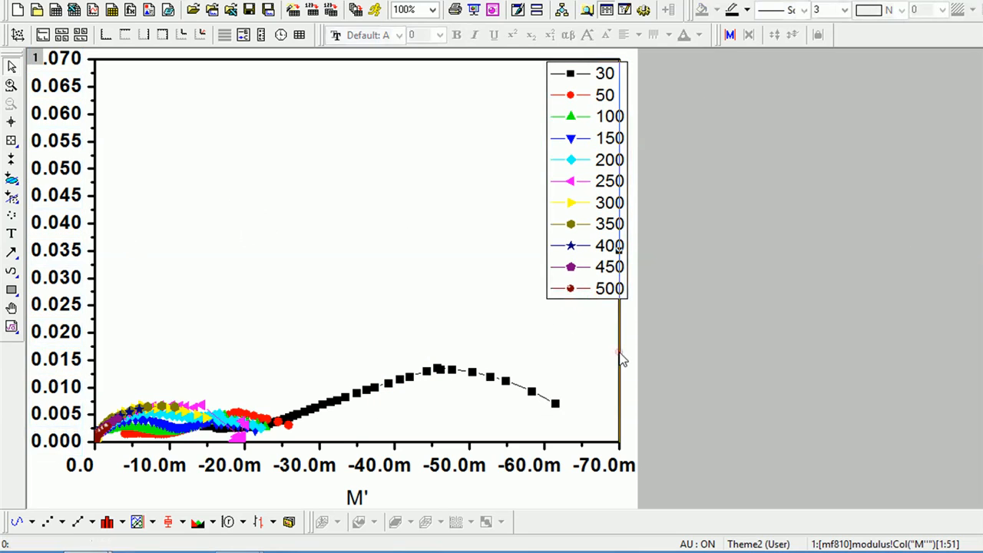
mouse_move(107, 69)
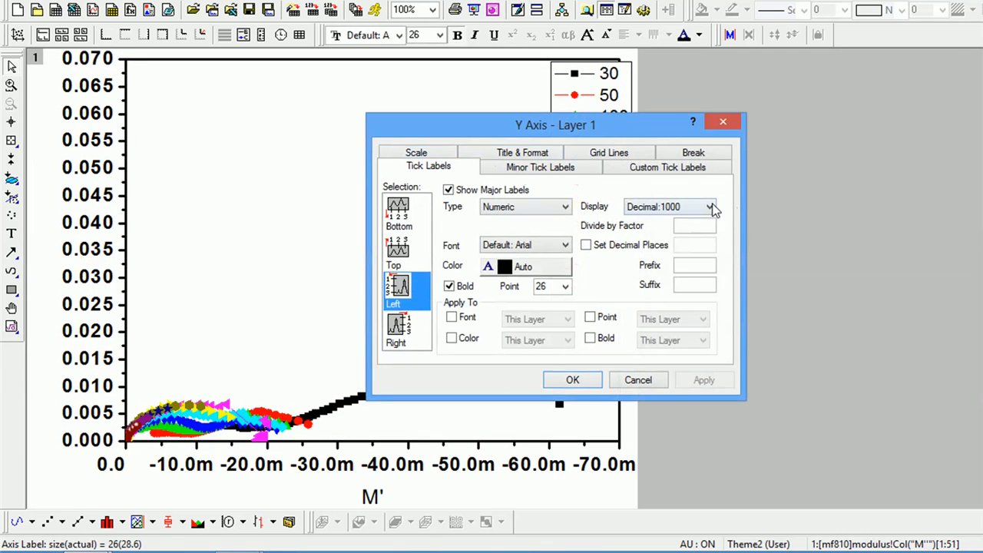
Format the vertical-axis tick labels as Engineering:1k with 0 decimal places
click(710, 206)
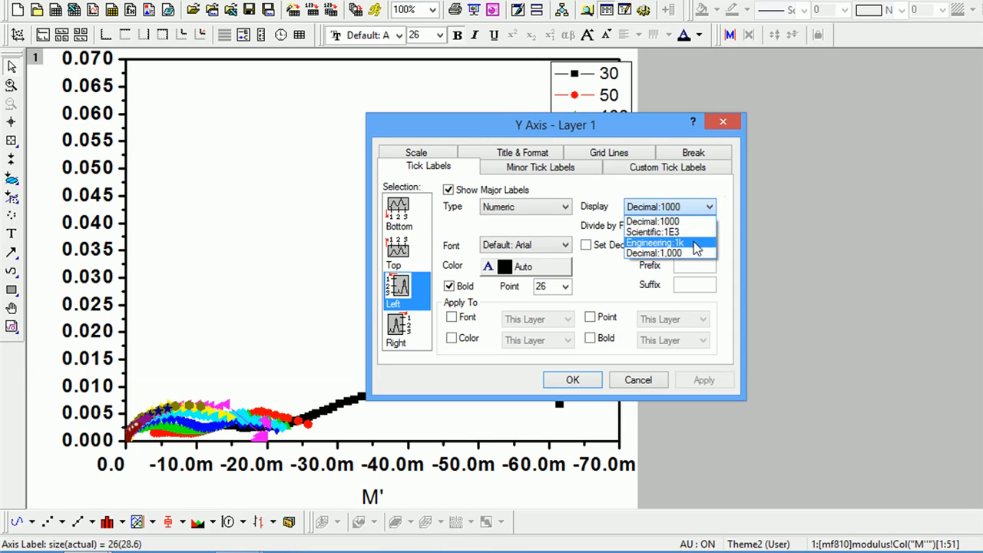
click(654, 242)
text(0)
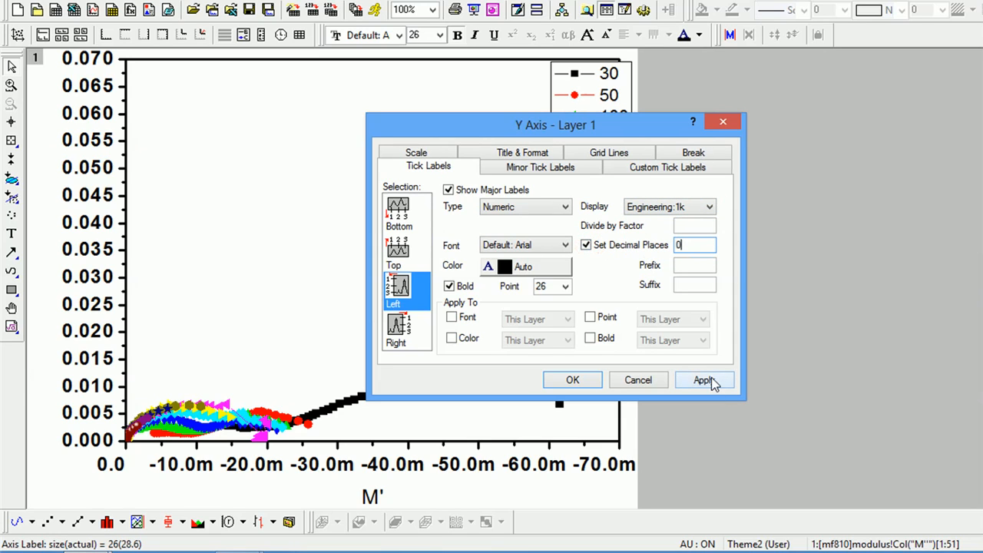
click(704, 379)
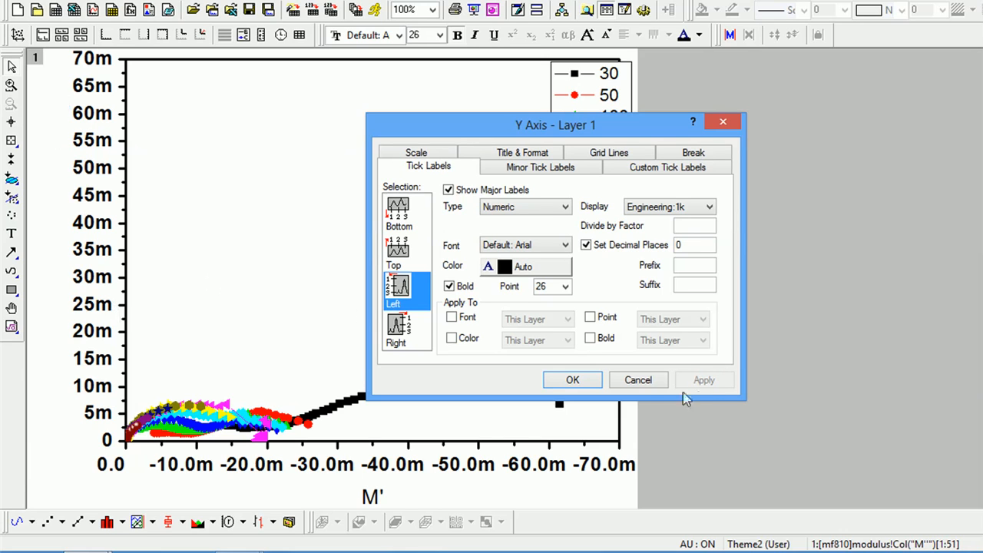
click(571, 380)
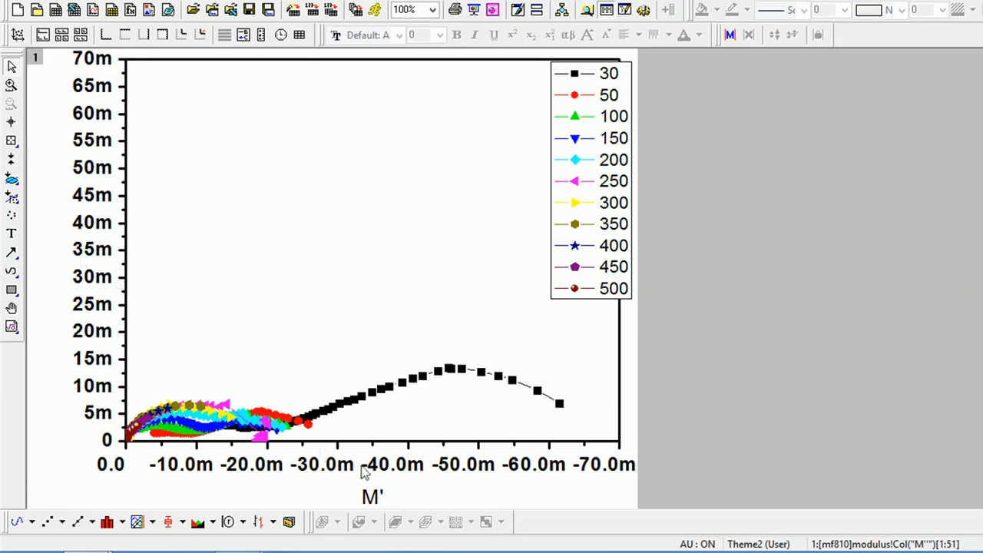
Give the horizontal-axis tick labels the same engineering format with 0 decimals
double_click(371, 464)
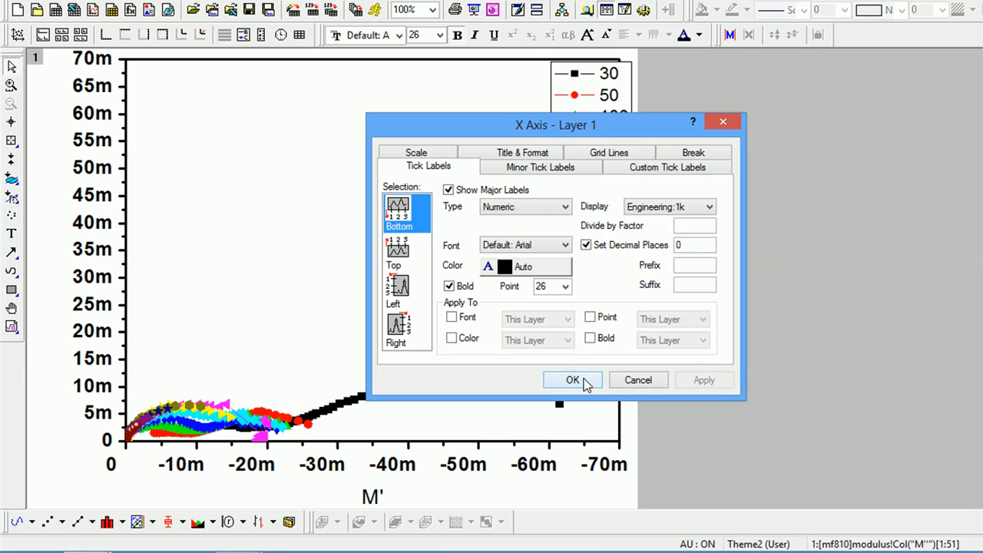
click(572, 379)
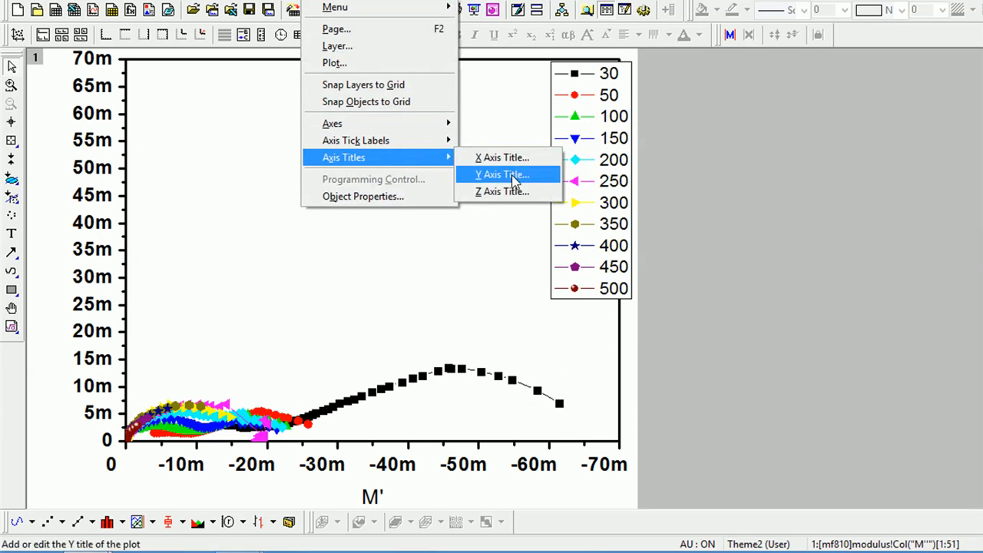
Title the vertical axis M'' via Graph > Axis Titles > Y Axis Title
click(504, 175)
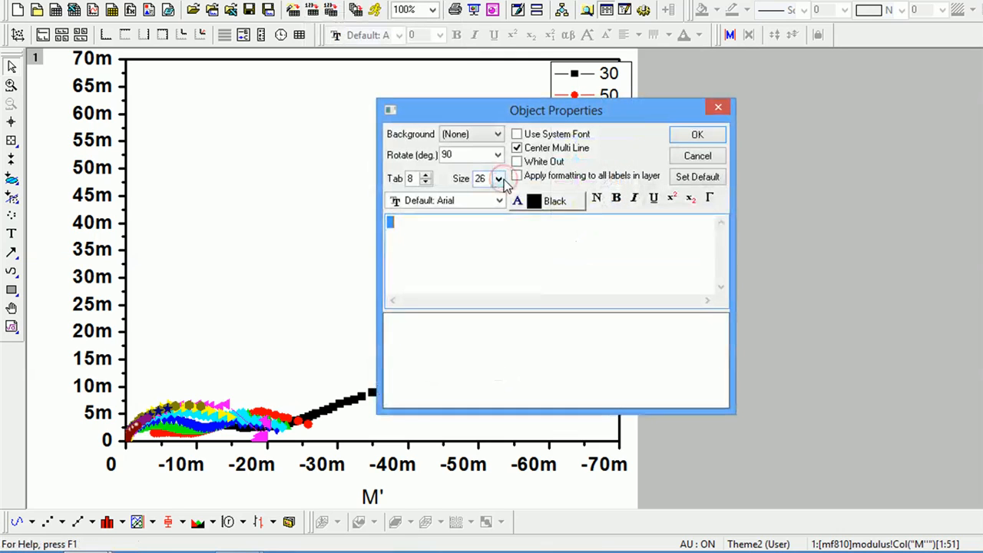
text(M)
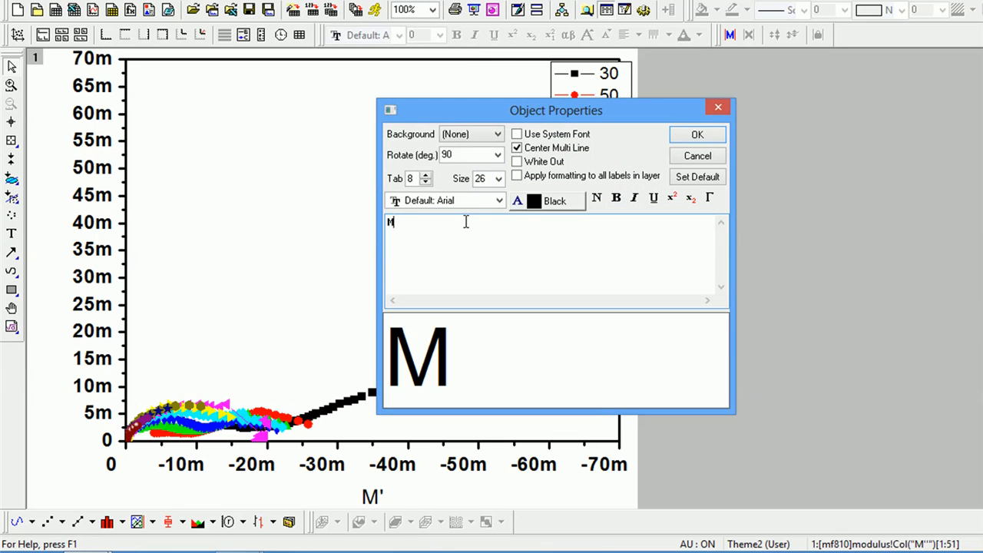
click(696, 133)
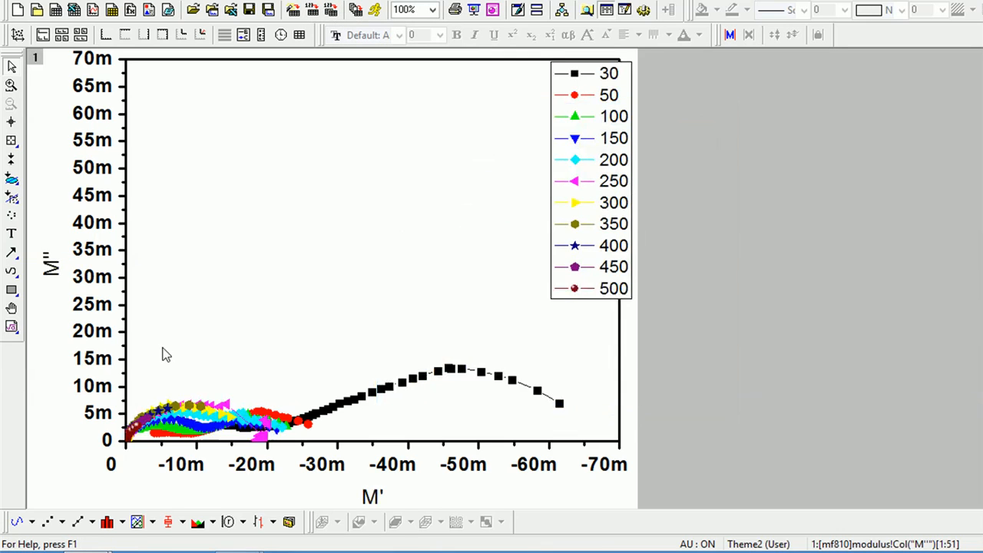